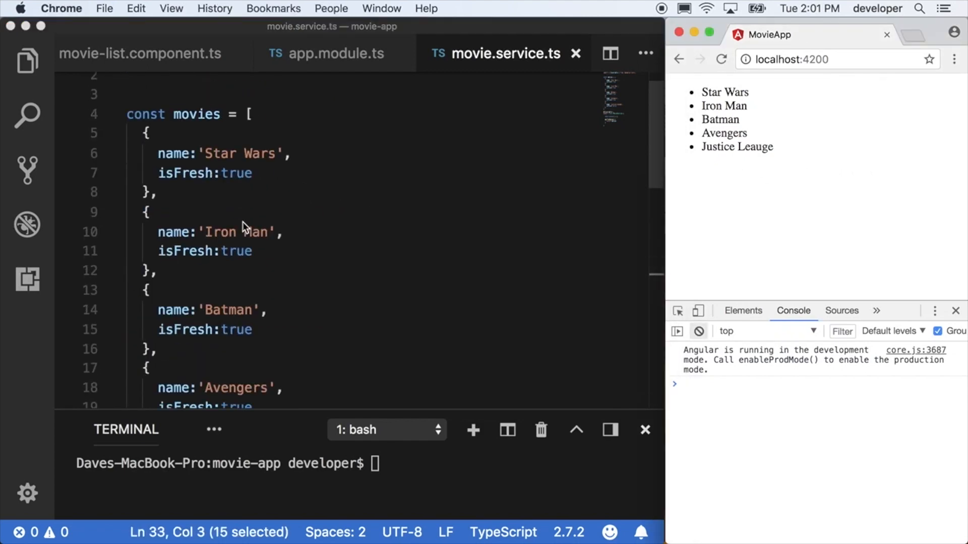
Inspect the this.movies = this.movieService.getTopRated() line in movie-list's loadMovies.
{"action": "left_click", "coordinate": [136, 54]}
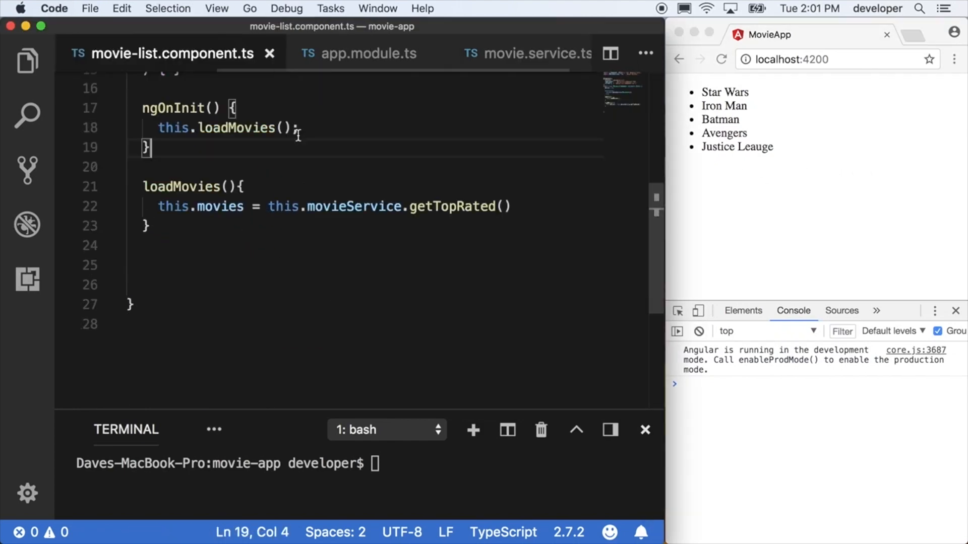
{"action": "left_click_drag", "start_coordinate": [267, 206], "coordinate": [515, 206]}
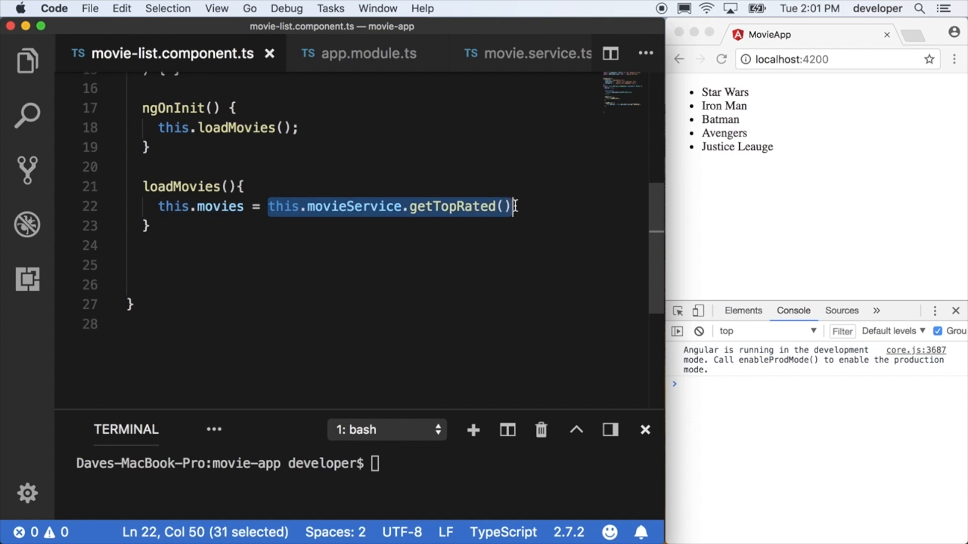
{"action": "left_click", "coordinate": [159, 206]}
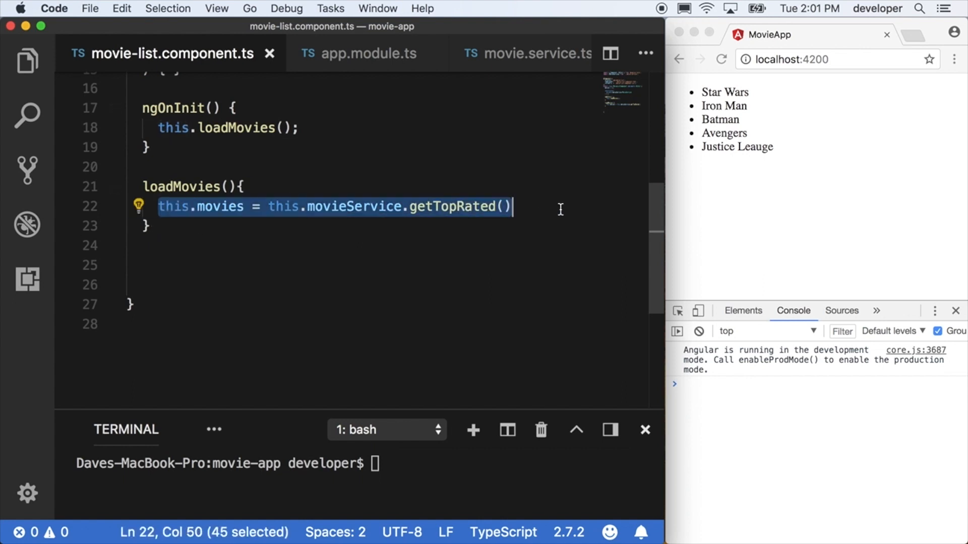
{"action": "left_click", "coordinate": [541, 284]}
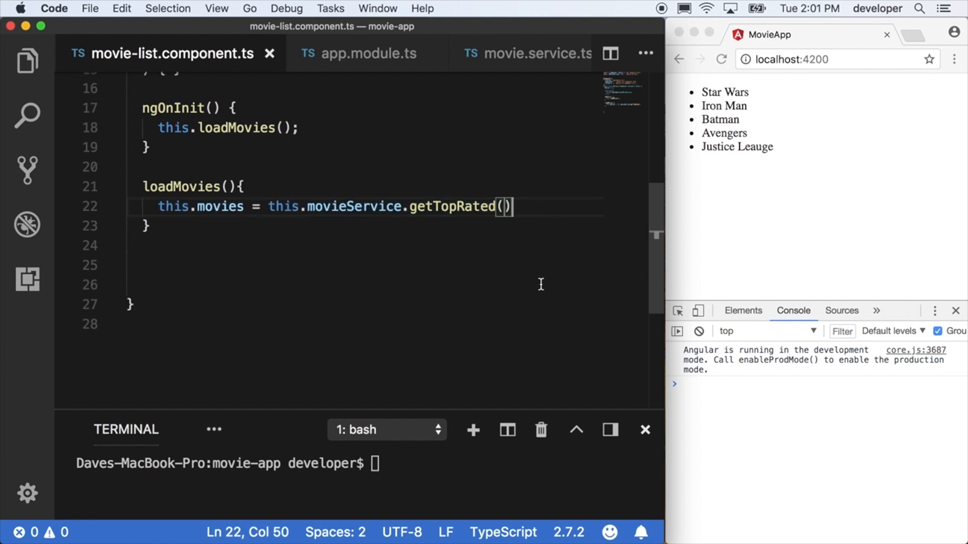
{"action": "mouse_move", "coordinate": [354, 232]}
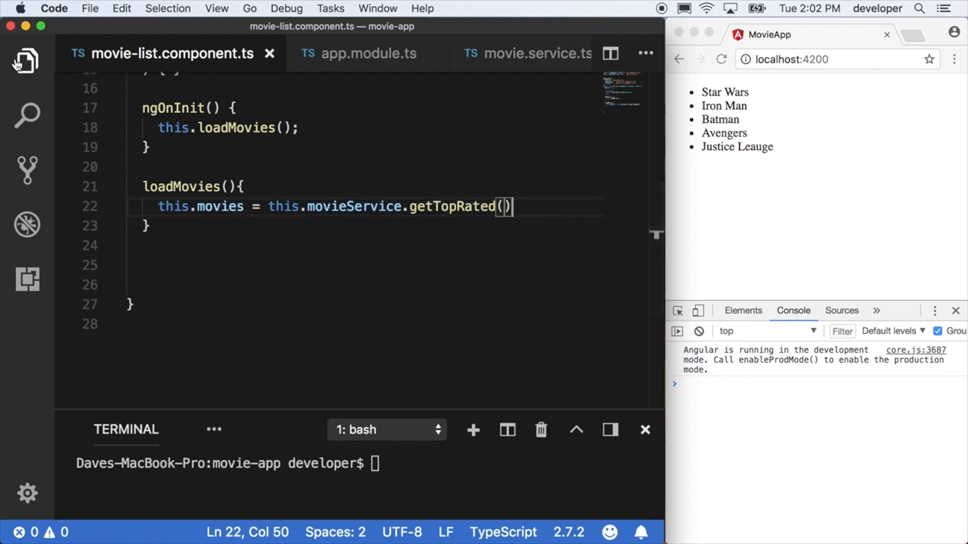
{"action": "mouse_move", "coordinate": [24, 59]}
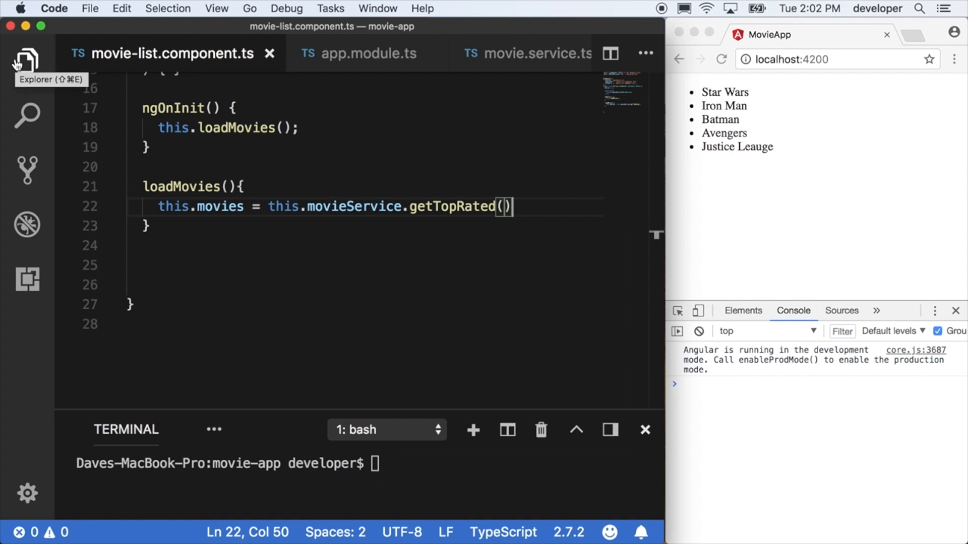
{"action": "left_click", "coordinate": [28, 55]}
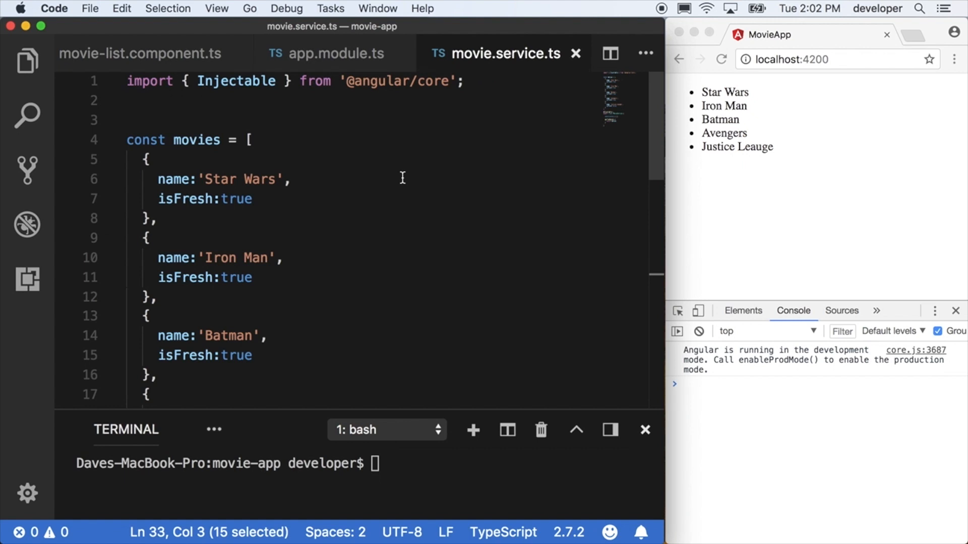
Scroll to MovieService's getTopRated method, which returns the hardcoded movies array.
{"action": "scroll", "scroll_direction": "down", "scroll_amount": 3}
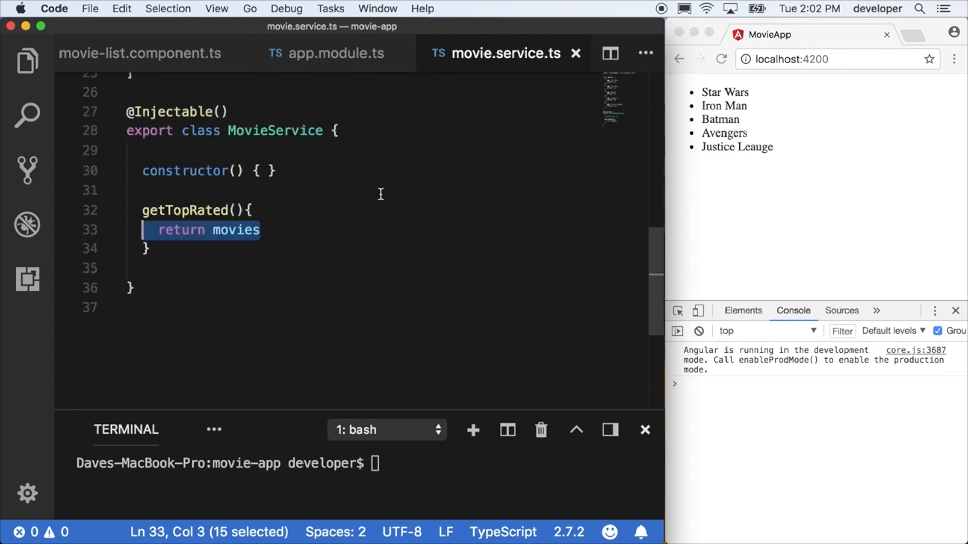
{"action": "left_click", "coordinate": [252, 211]}
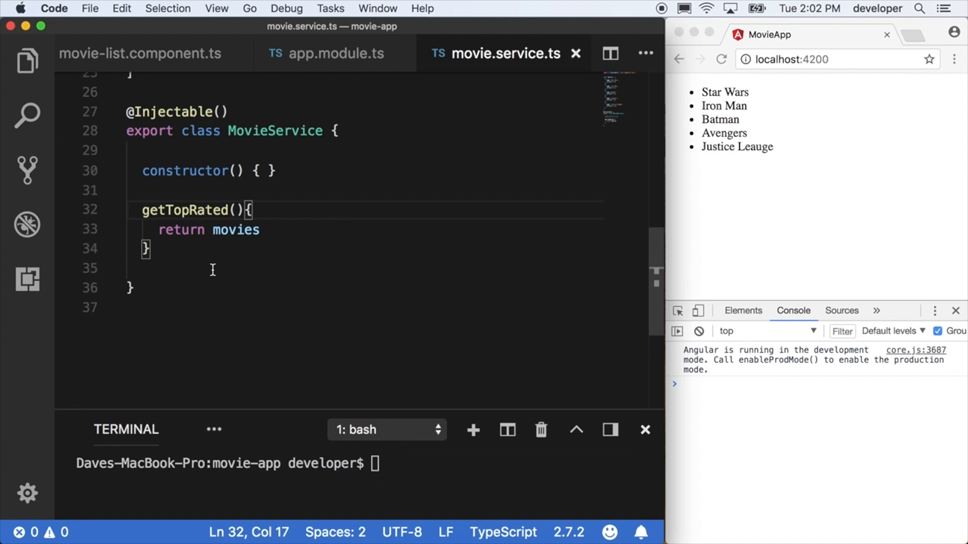
{"action": "mouse_move", "coordinate": [216, 230]}
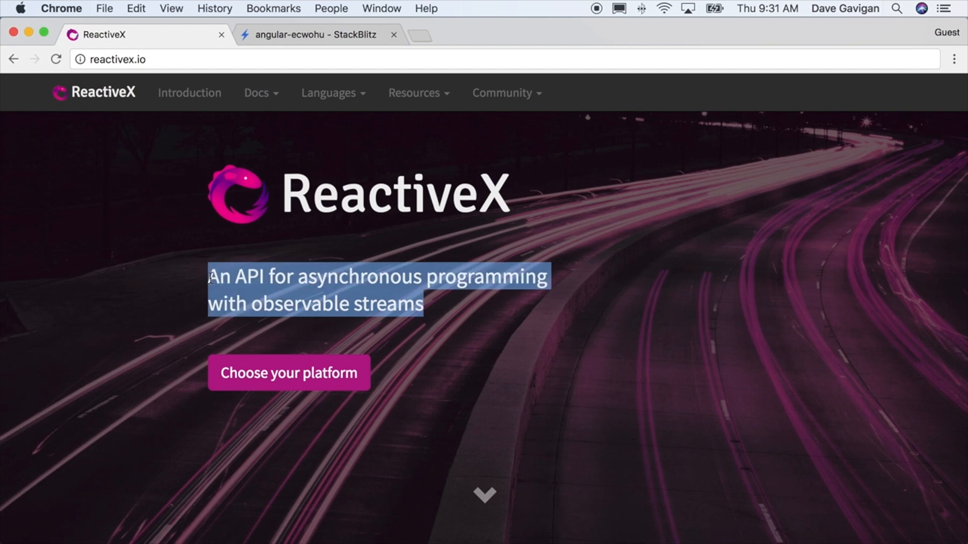
Scroll the ReactiveX home page and highlight the description under LISTEN.
{"action": "scroll", "scroll_direction": "down", "scroll_amount": 3}
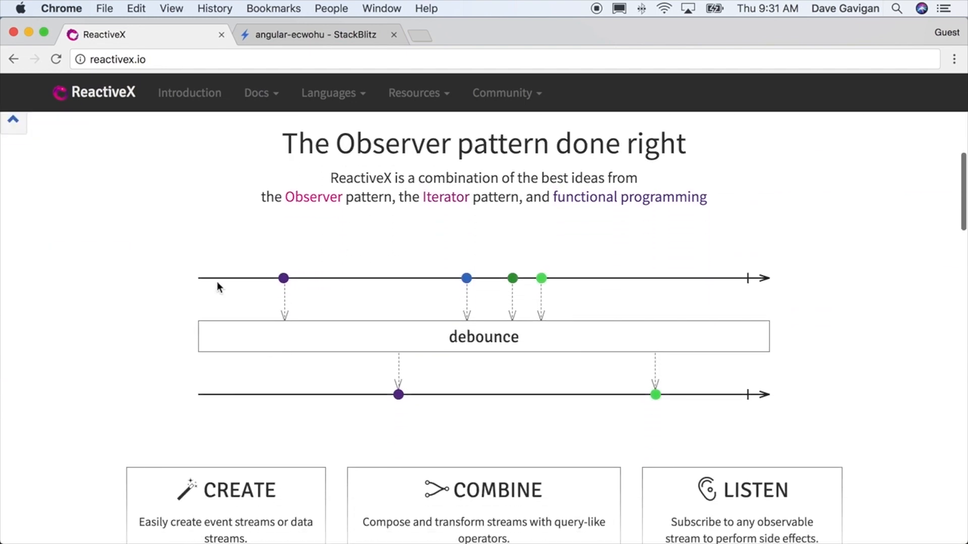
{"action": "scroll", "scroll_direction": "down", "scroll_amount": 3}
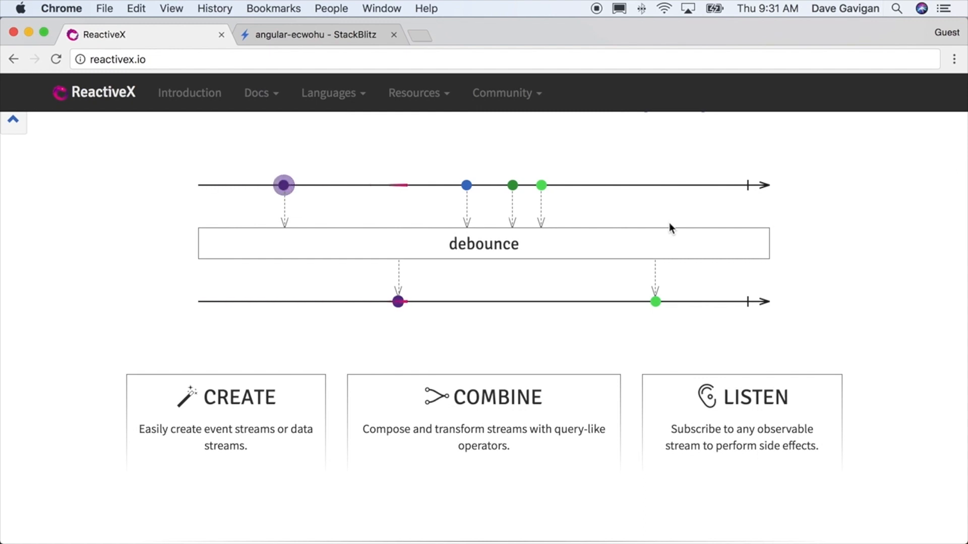
{"action": "left_click_drag", "start_coordinate": [672, 429], "coordinate": [820, 446]}
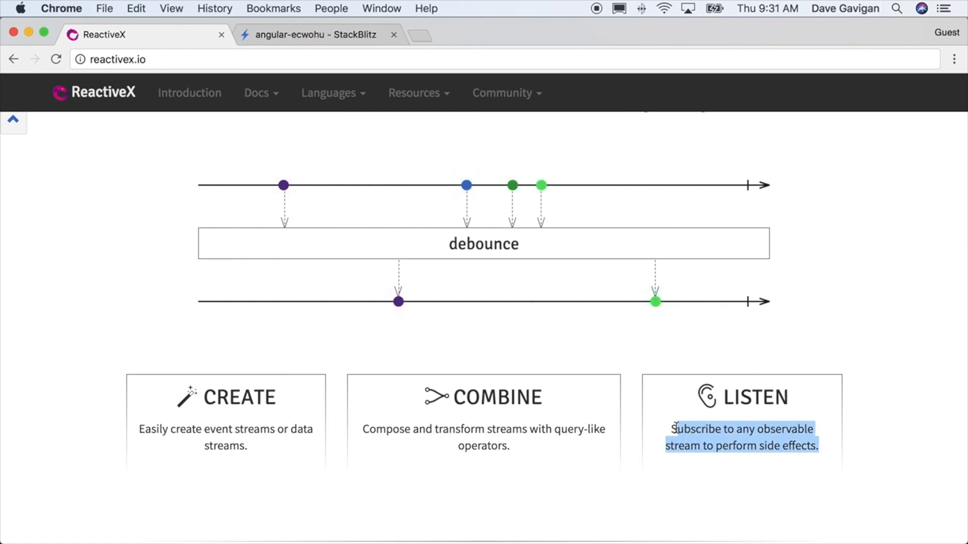
{"action": "scroll", "scroll_direction": "up", "scroll_amount": 3}
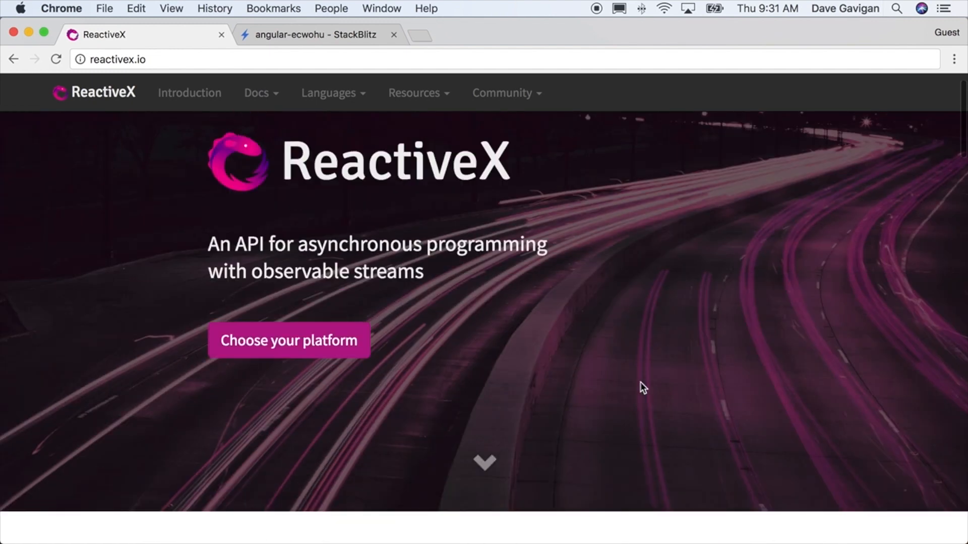
Open the ReactiveX Languages page, highlight the Rx library list, and move to StackBlitz.
{"action": "left_click", "coordinate": [328, 92]}
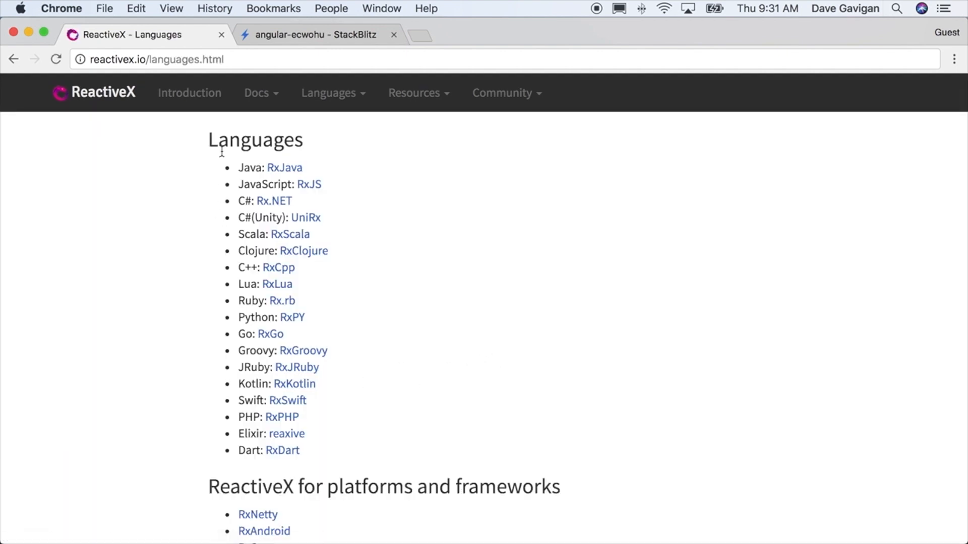
{"action": "left_click_drag", "start_coordinate": [237, 168], "coordinate": [363, 442]}
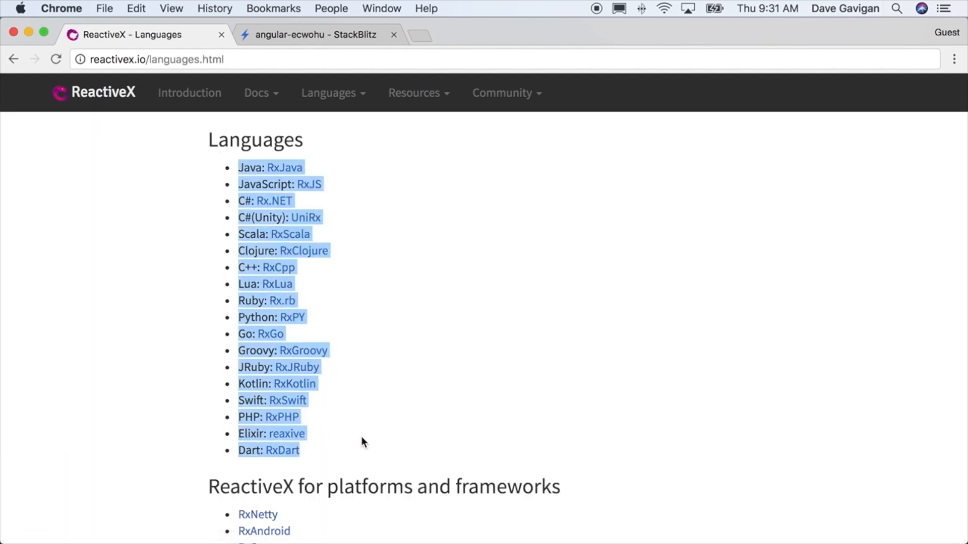
{"action": "left_click", "coordinate": [317, 34]}
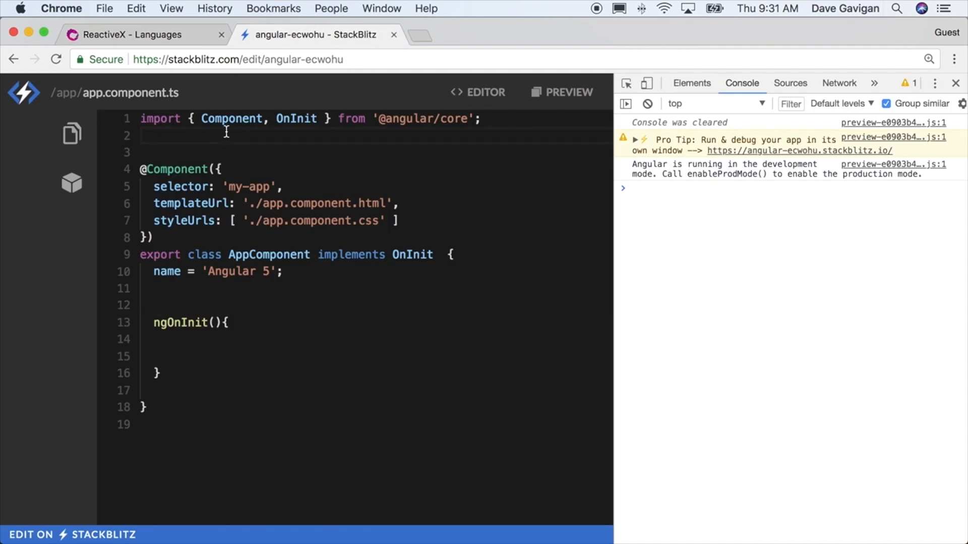
Import Observable from 'rxjs/Observable' and begin Observable.create((observer) => ) in app.component.ts.
{"action": "type", "text": "import {Observable} from '"}
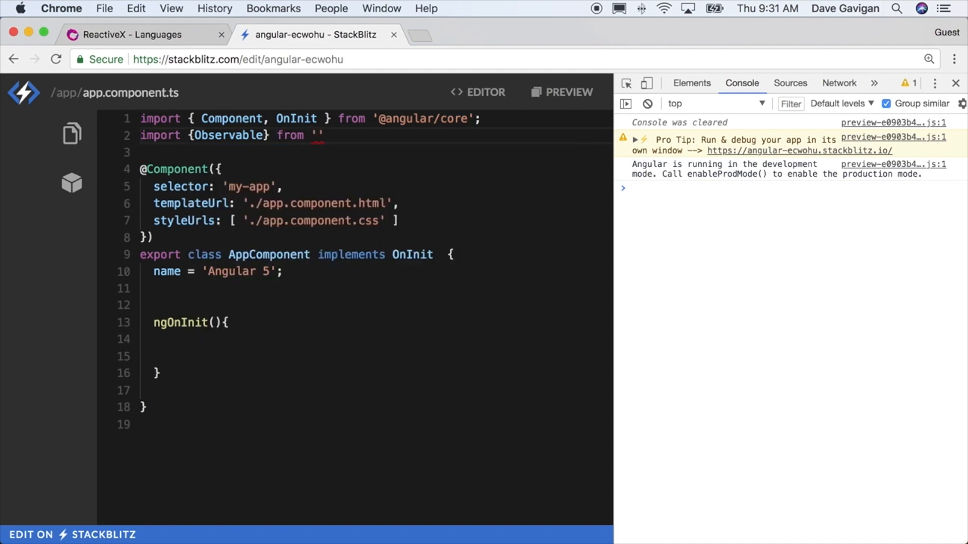
{"action": "type", "text": "rxjs/"}
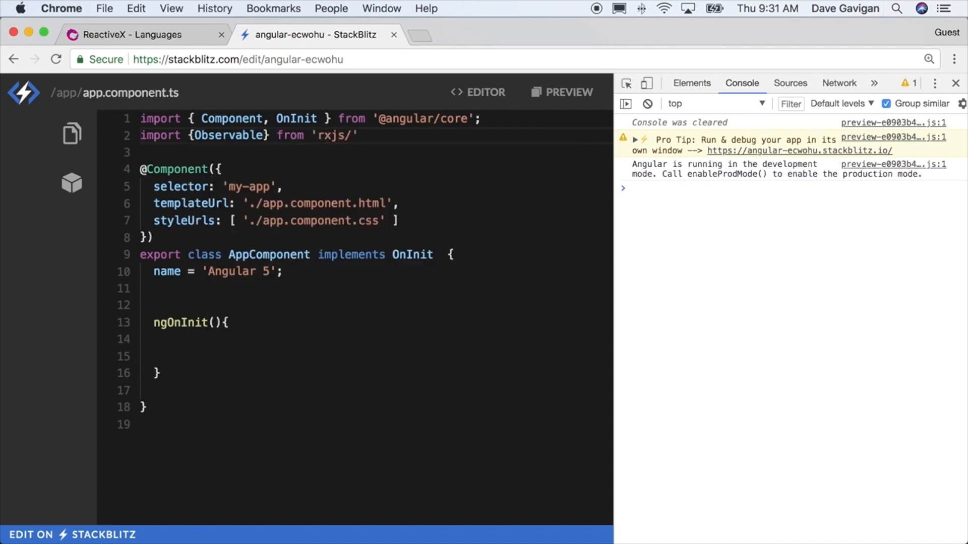
{"action": "type", "text": "Observable"}
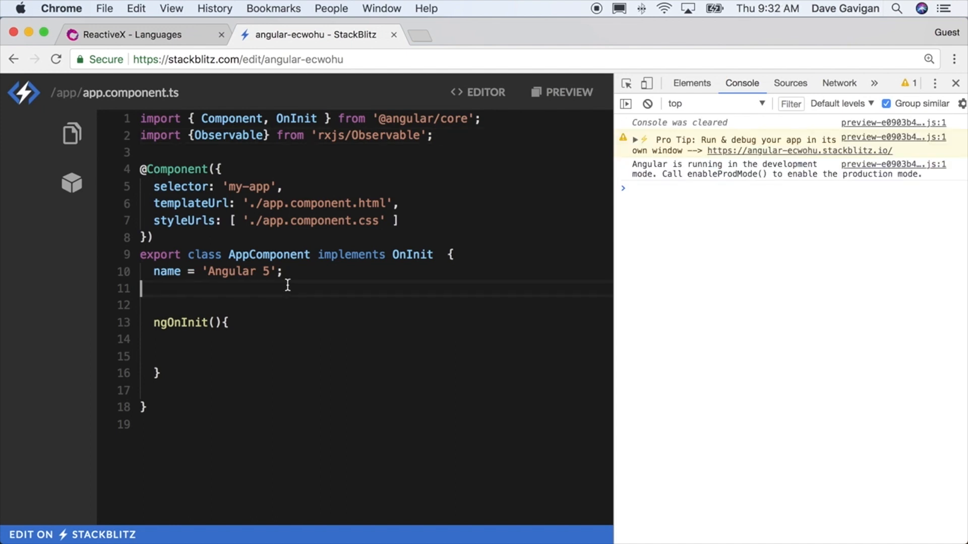
{"action": "type", "text": "obser"}
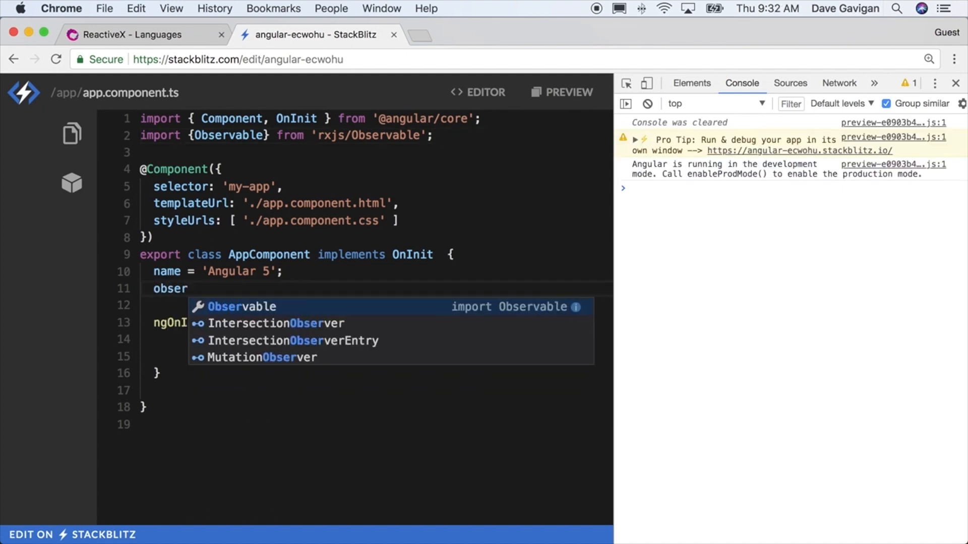
{"action": "type", "text": "vable = Observable.create((o"}
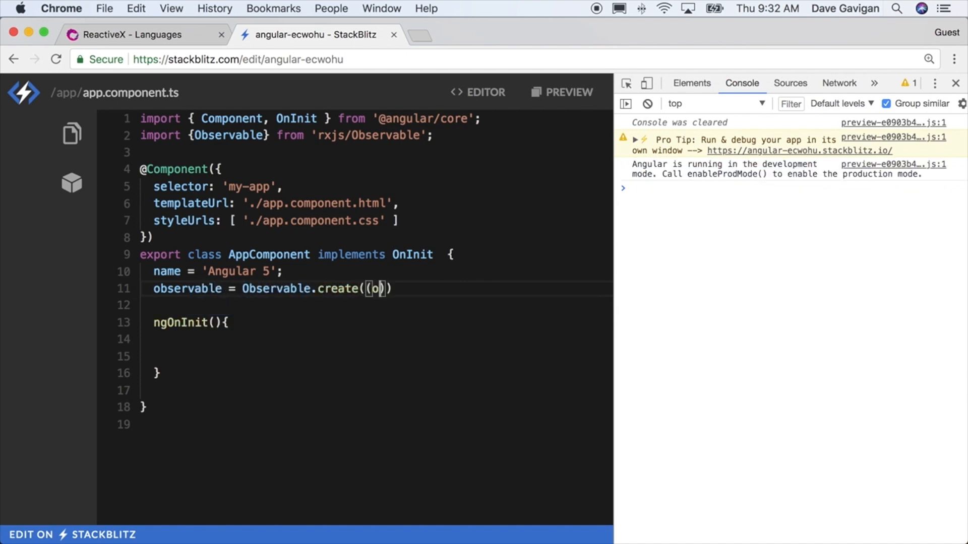
{"action": "type", "text": "bserver"}
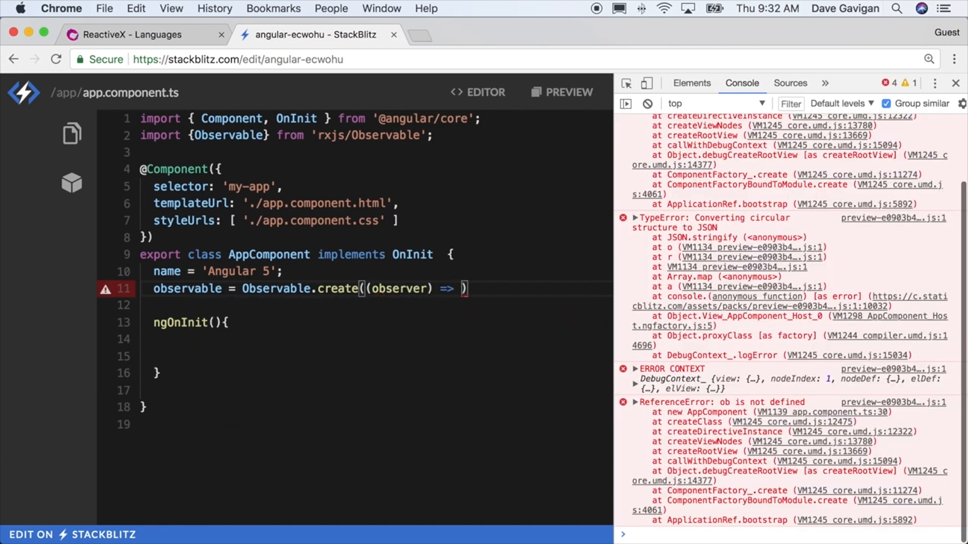
Make the observable emit 'Start Processing...' immediately with observer.next.
{"action": "type", "text": "observer.next('"}
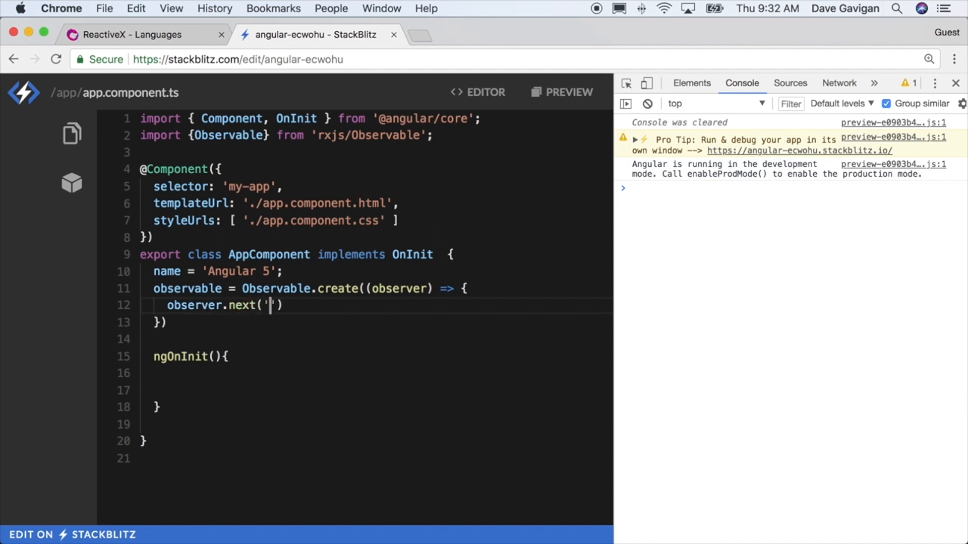
{"action": "type", "text": "Start P"}
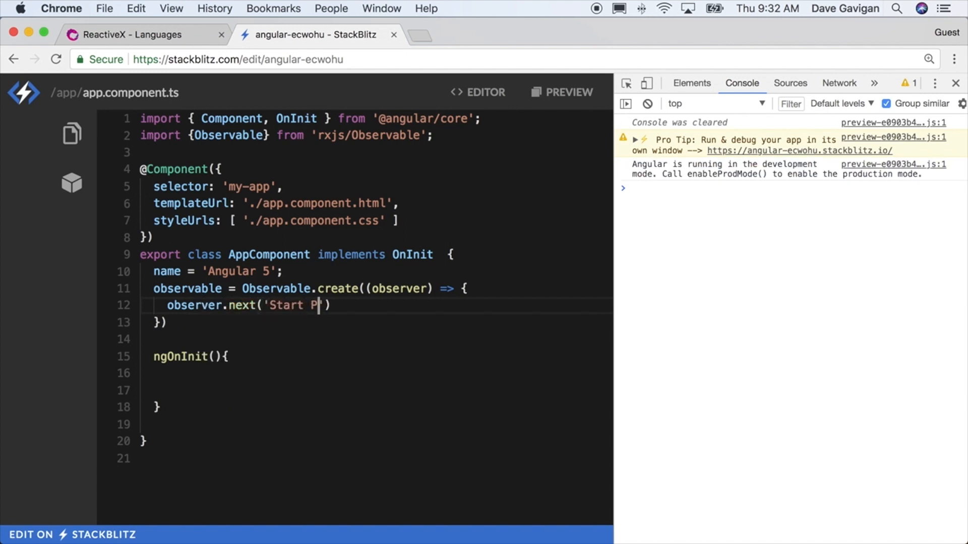
{"action": "type", "text": "rocessing.."}
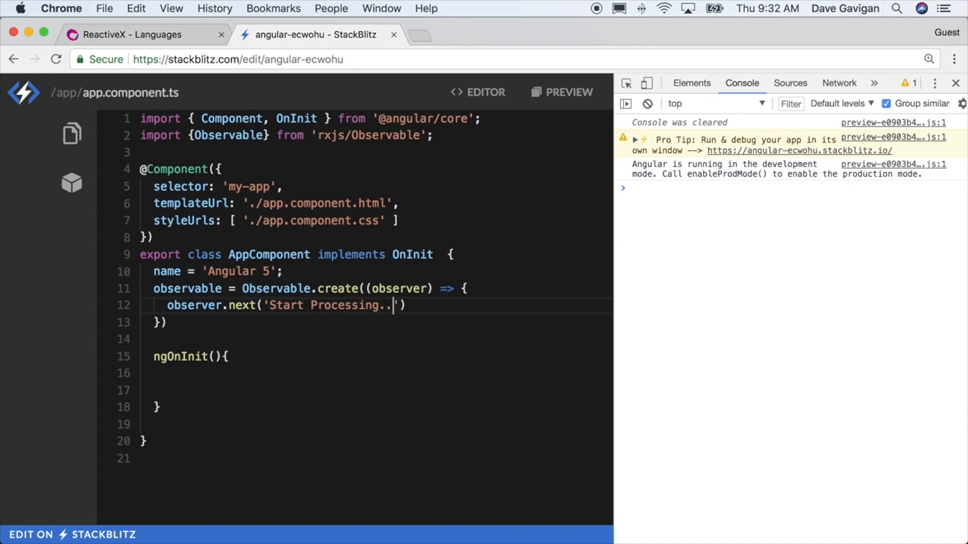
{"action": "type", "text": ".');"}
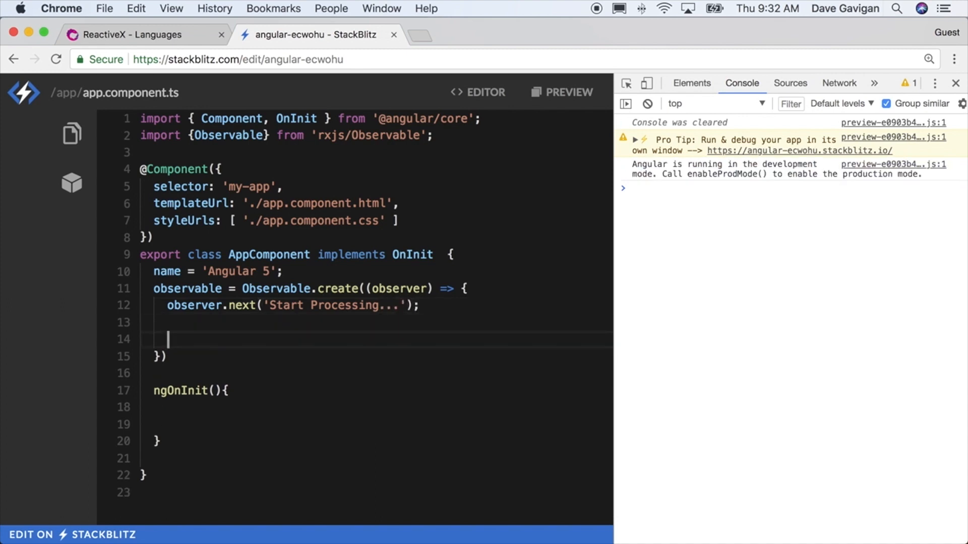
Add a setTimeout emitting 'Still Processing ...' after 3000 ms.
{"action": "type", "text": "setTimeout(() )"}
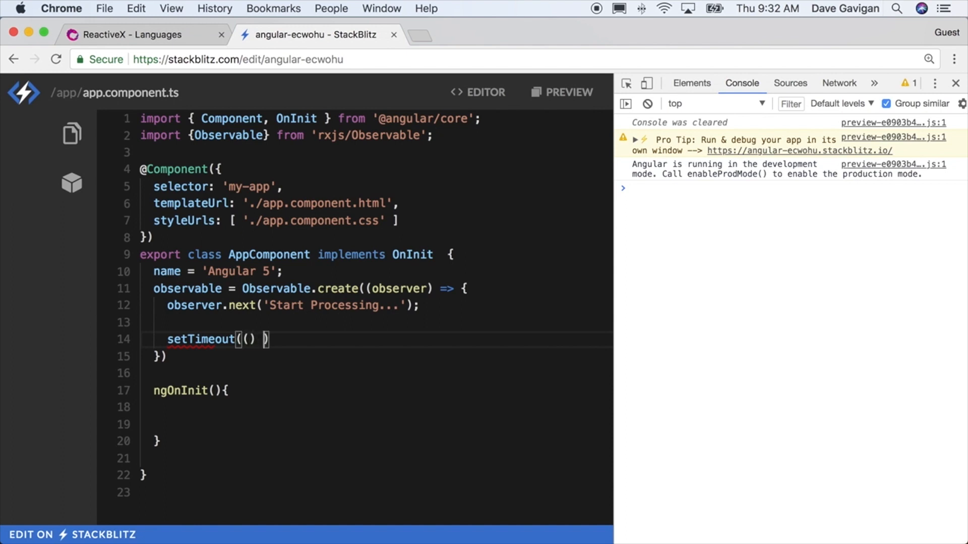
{"action": "type", "text": "=> observer.next("}
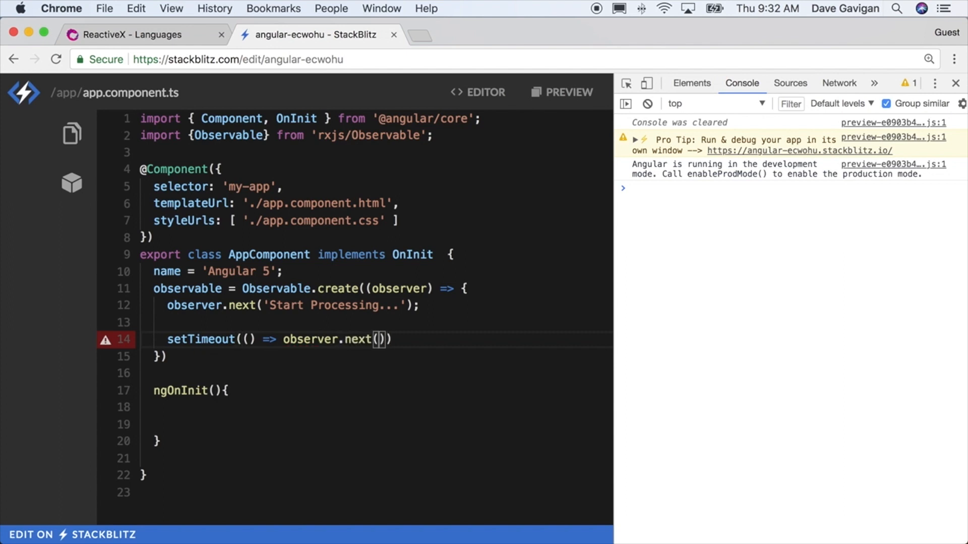
{"action": "type", "text": "'Still Processing ...'"}
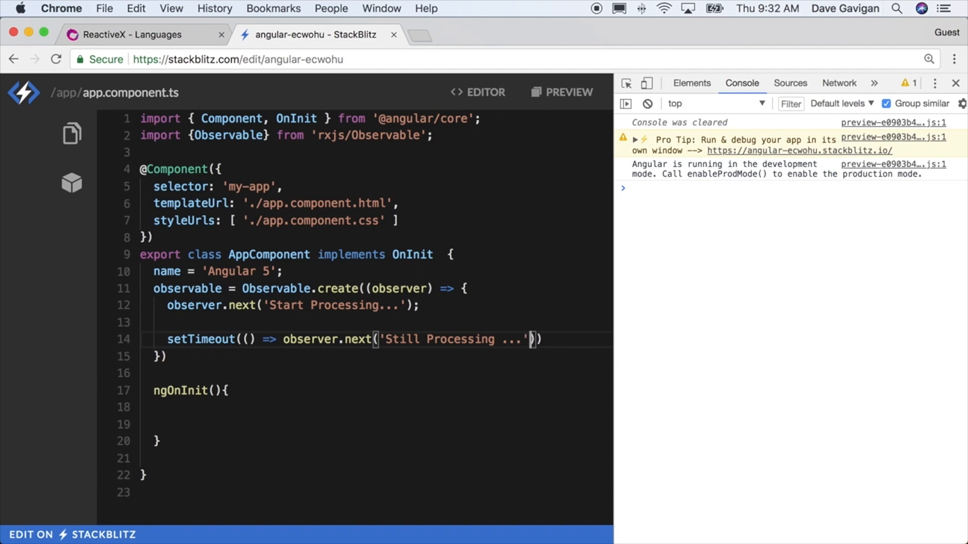
{"action": "type", "text": ", 3000"}
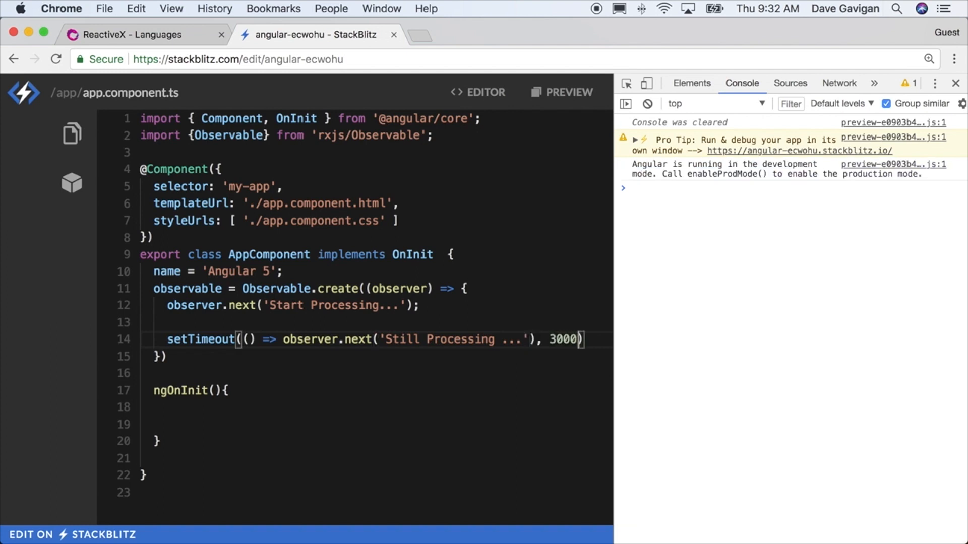
Add a setTimeout calling observer.complete() after 5000 ms, plus a blank line before the observable.
{"action": "type", "text": "setTimeout(() => )"}
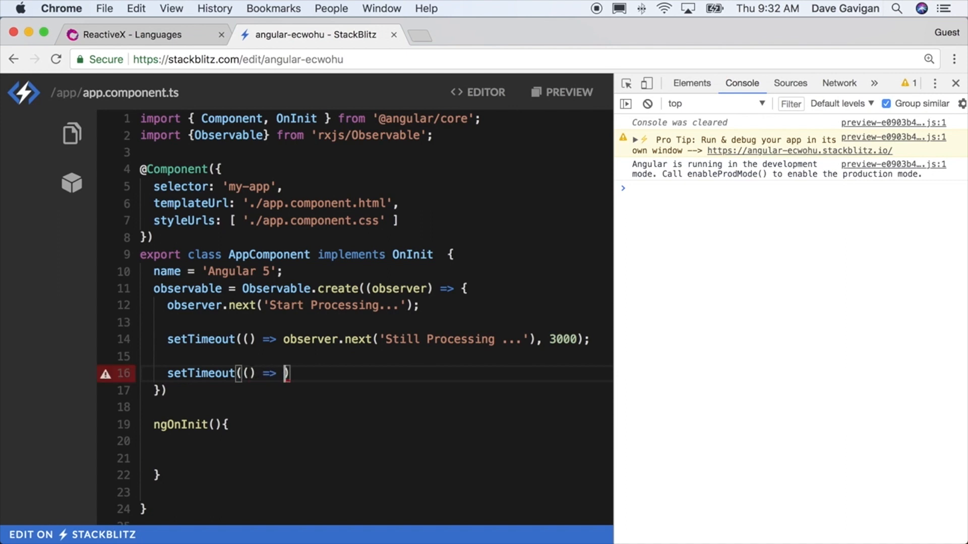
{"action": "type", "text": "observer.complete("}
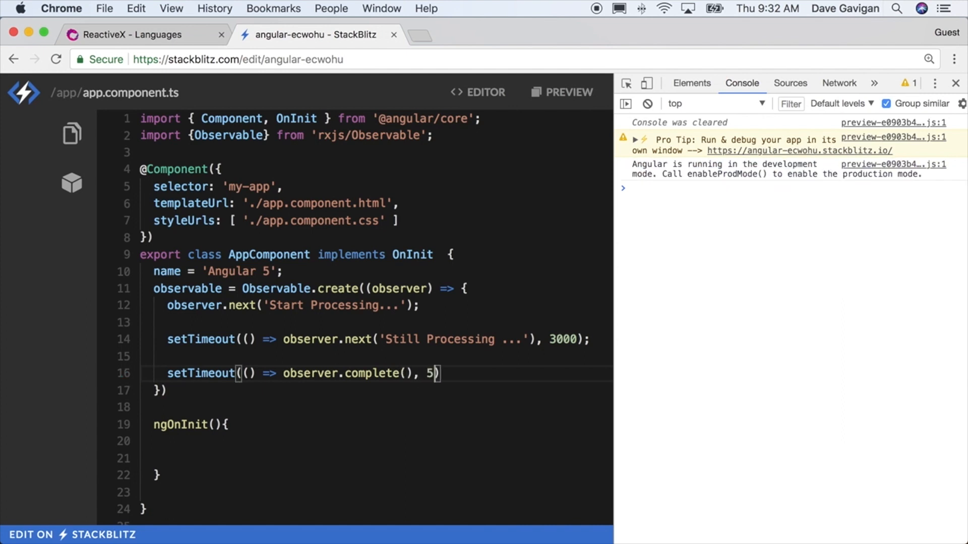
{"action": "type", "text": "000"}
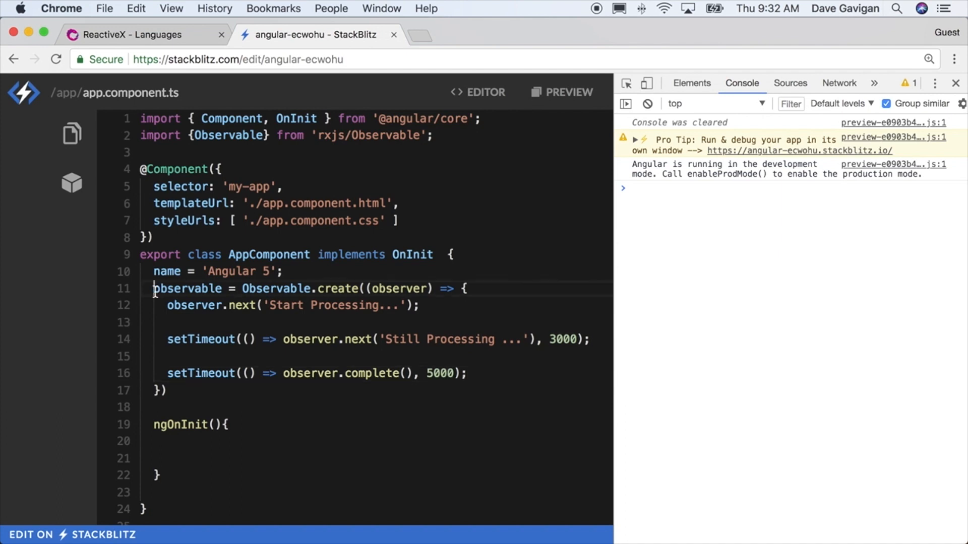
{"action": "key", "text": "Enter"}
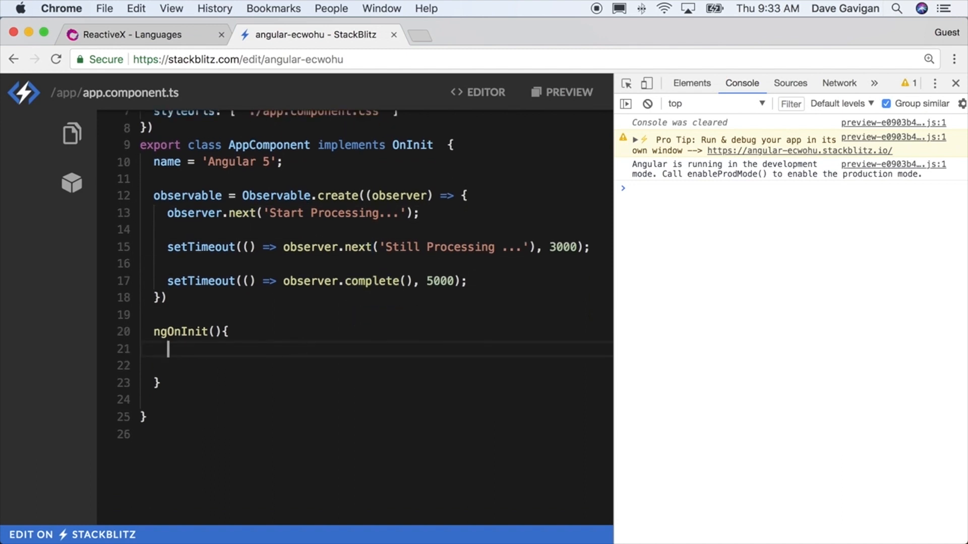
Subscribe to this.observable in ngOnInit, logging each emitted data value.
{"action": "type", "text": "this.observable"}
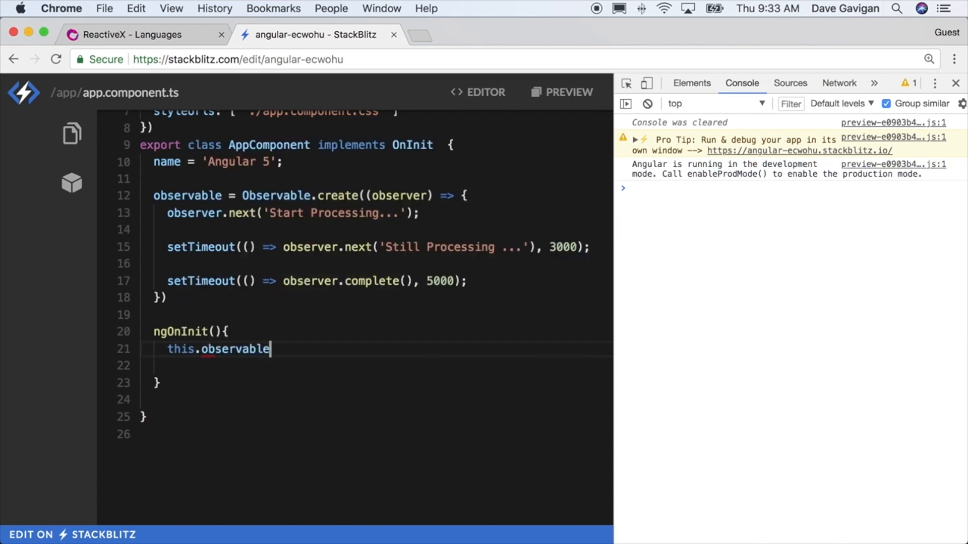
{"action": "type", "text": ".subscribe()"}
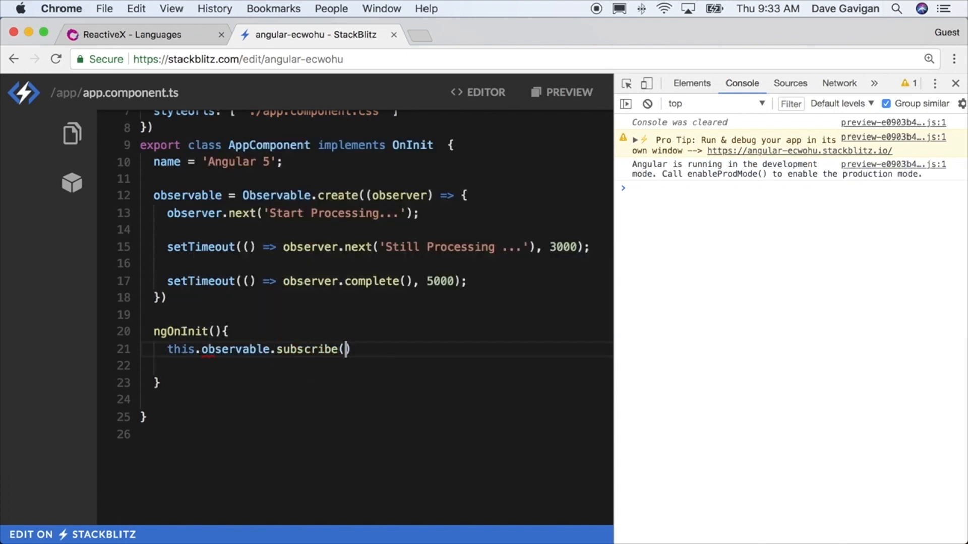
{"action": "key", "text": "Enter"}
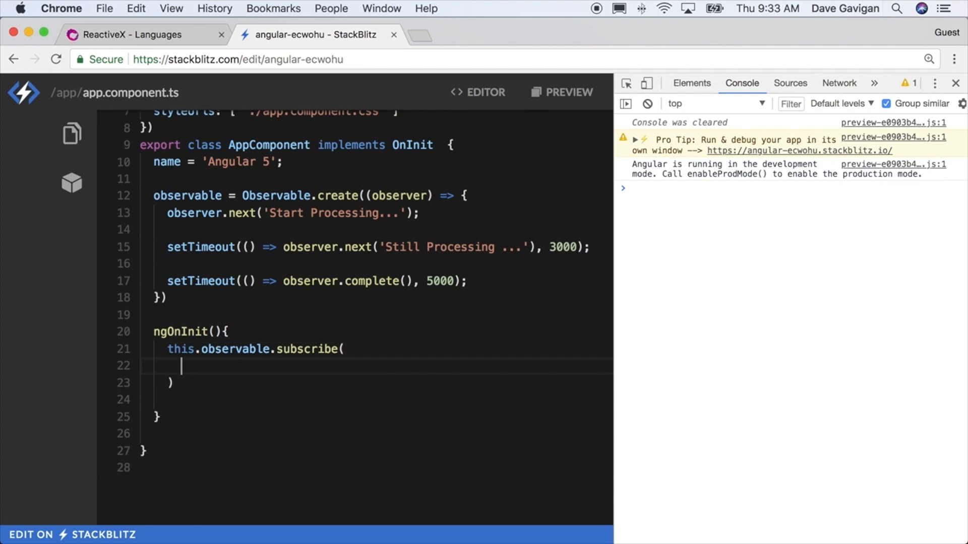
{"action": "type", "text": "data => console."}
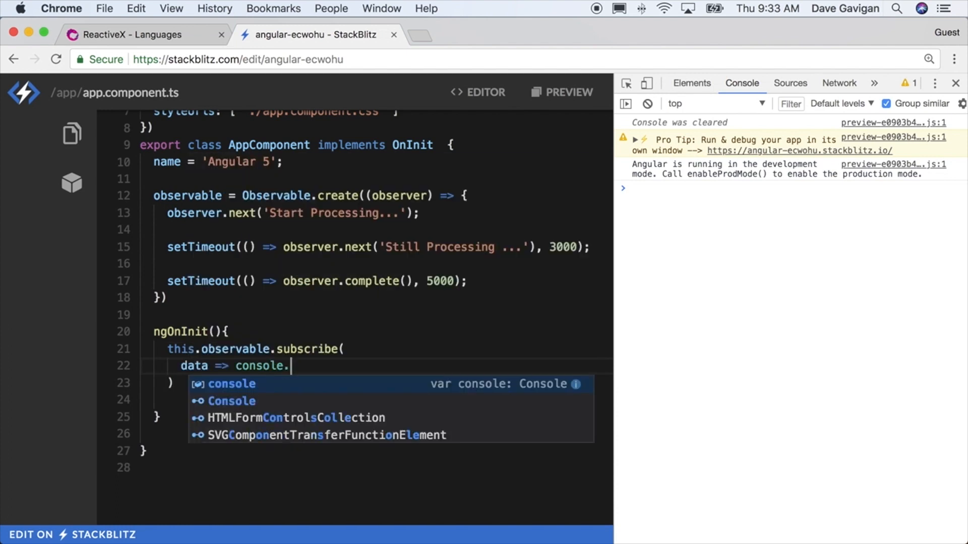
{"action": "type", "text": "log(data)"}
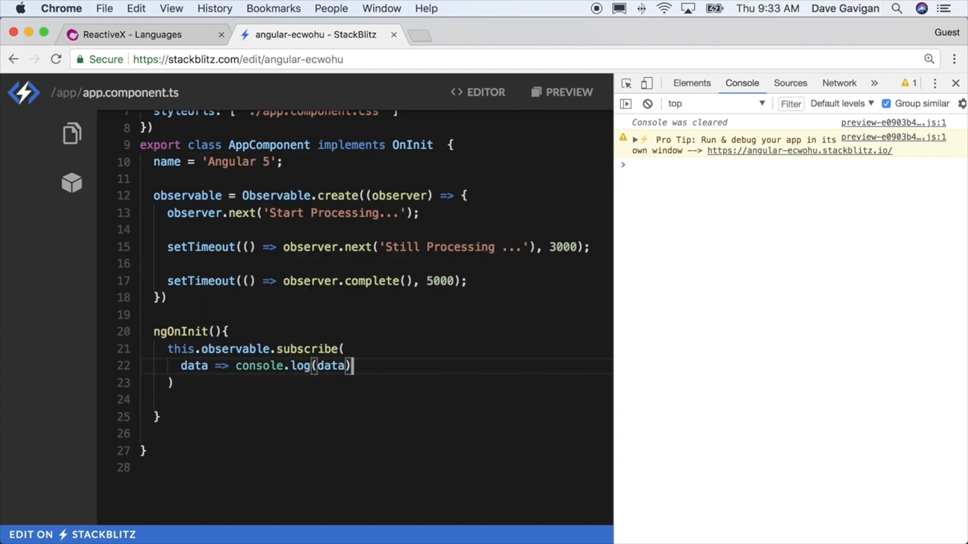
Add error and completion handlers, logging 'Process Completed!' on completion.
{"action": "type", "text": "error => console.log(error),"}
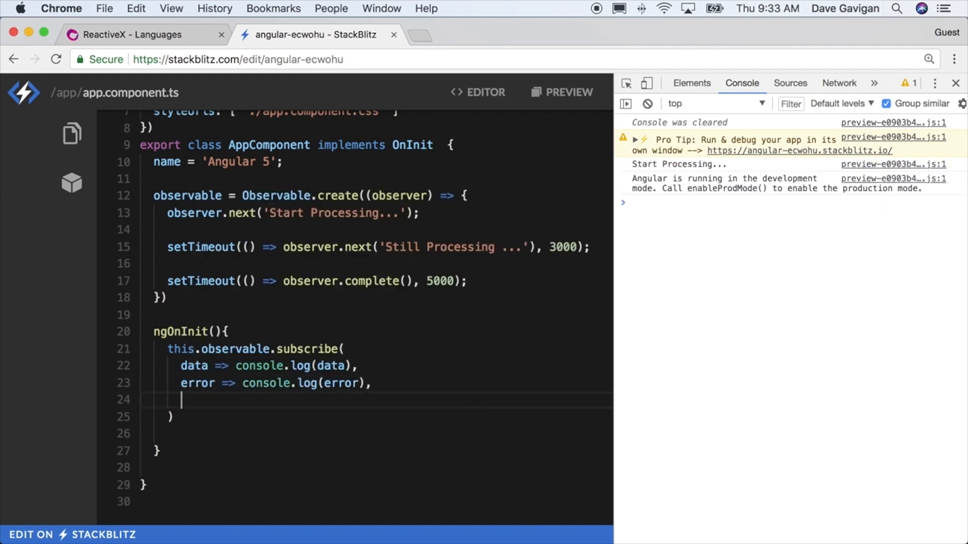
{"action": "type", "text": "() =>"}
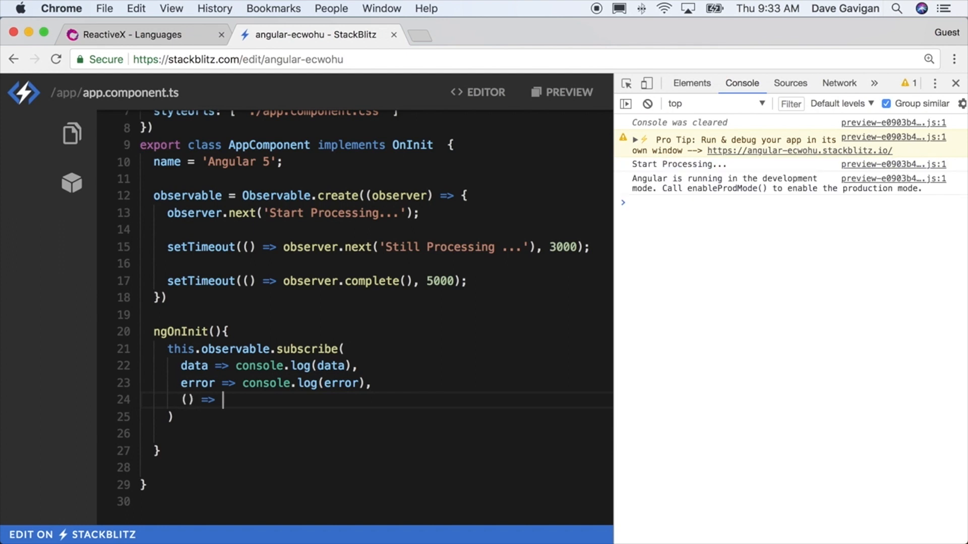
{"action": "type", "text": "console..log("}
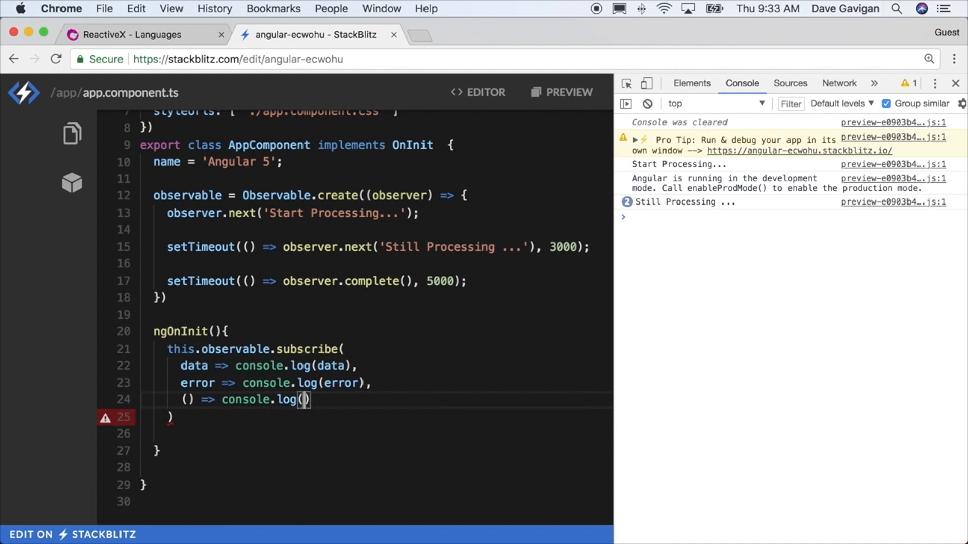
{"action": "type", "text": "'Process Completed!'"}
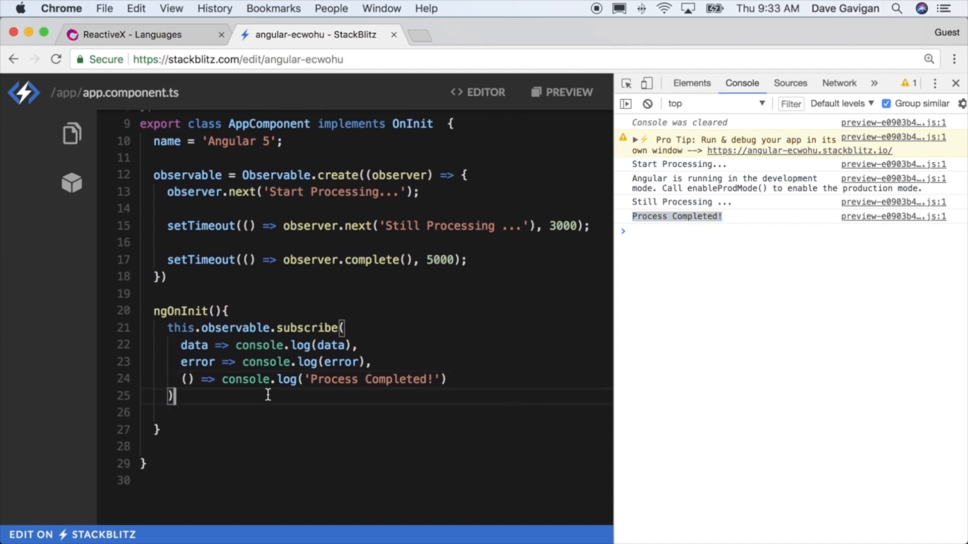
Log 'COMPONENT INITIALIZED' after subscribing and select observer.complete() in the 5000 ms timeout.
{"action": "type", "text": "console."}
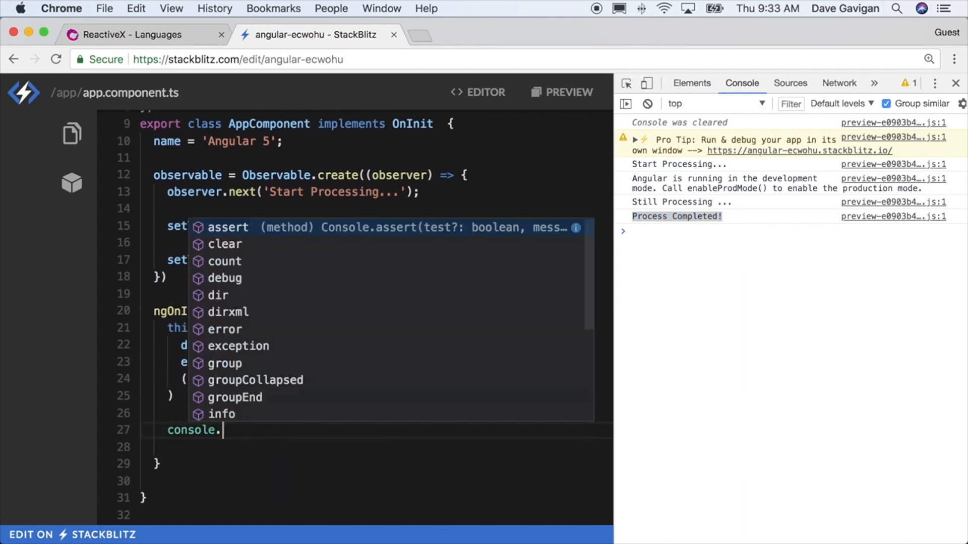
{"action": "type", "text": "log('COMPONENT'"}
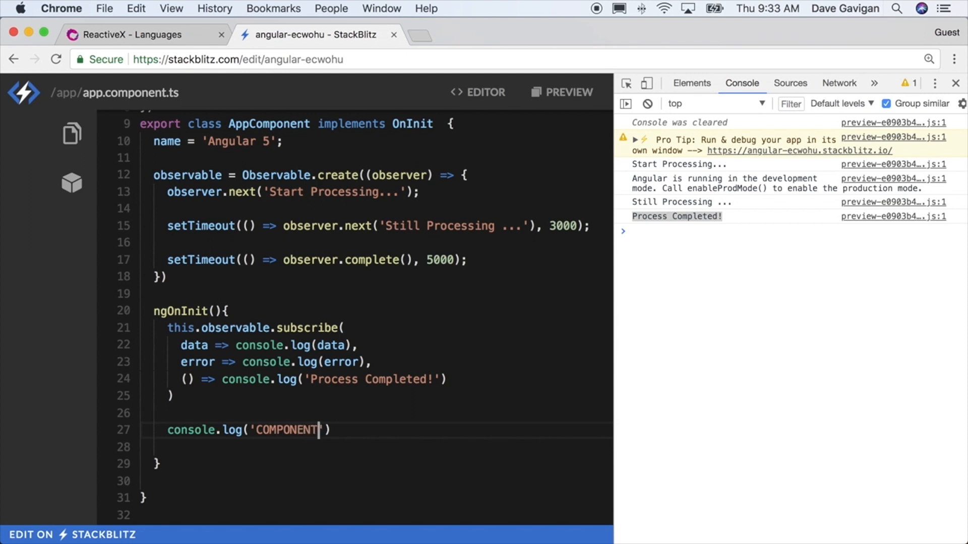
{"action": "type", "text": "INIT"}
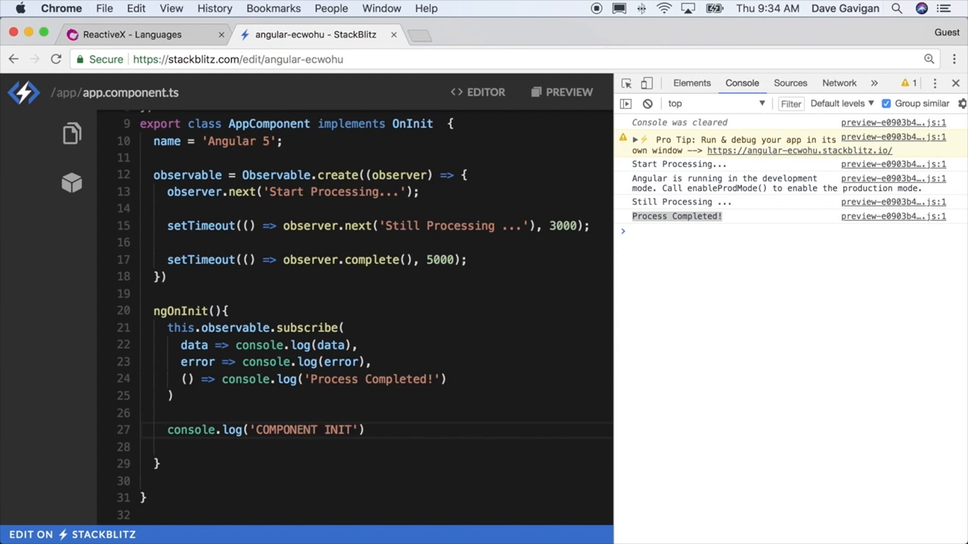
{"action": "type", "text": "IALIZED"}
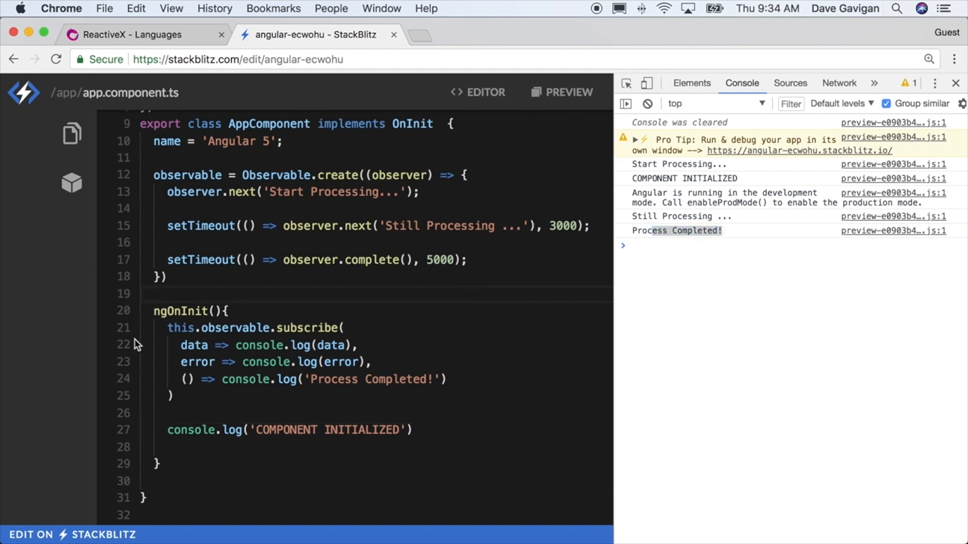
{"action": "left_click_drag", "start_coordinate": [167, 328], "coordinate": [175, 396]}
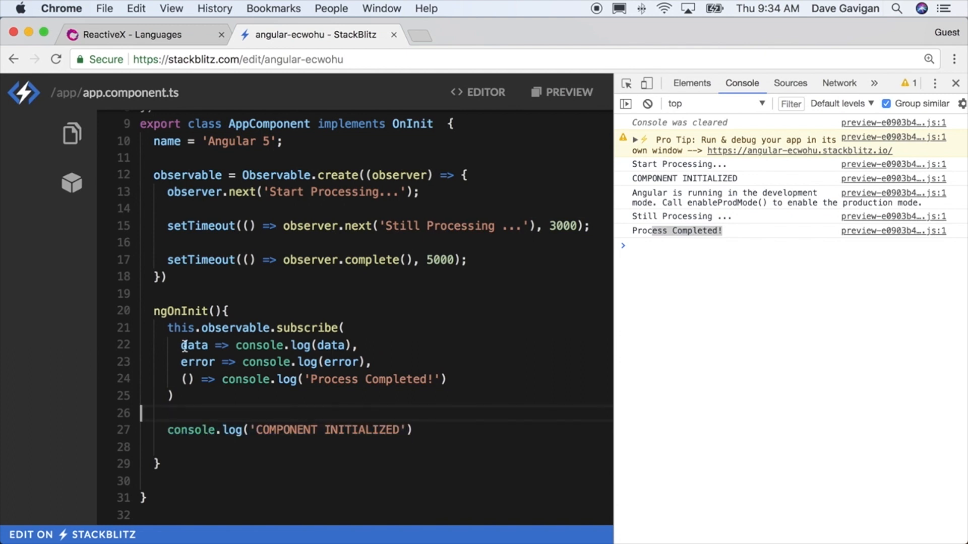
{"action": "left_click_drag", "start_coordinate": [181, 345], "coordinate": [357, 345]}
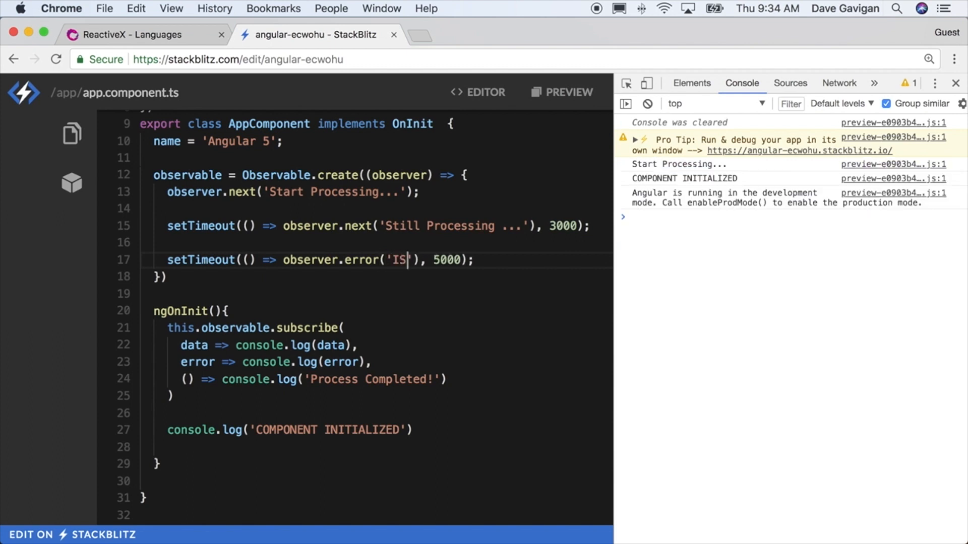
Finish the observer.error message string on line 17, ending with 'SUES!'.
{"action": "type", "text": "SUES!"}
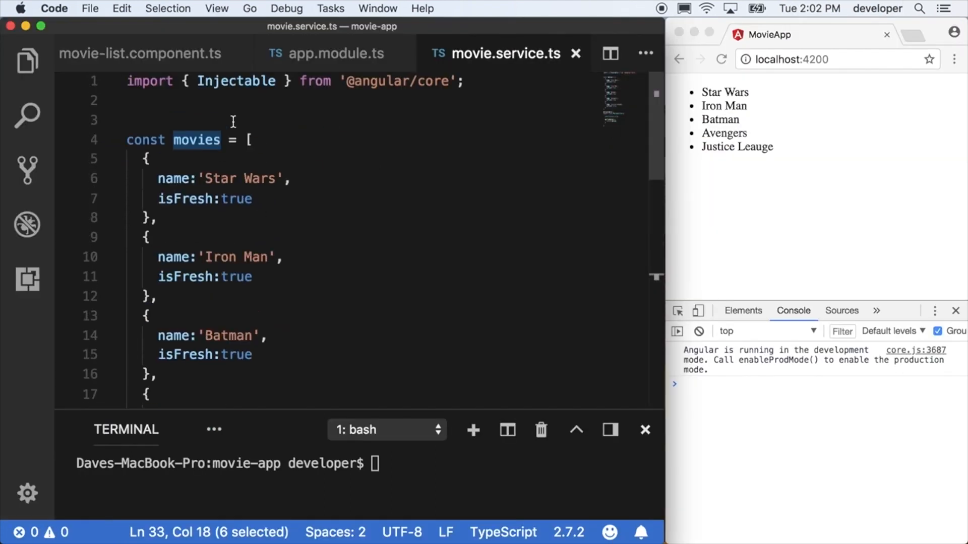
Import of from 'rxjs/observable/of' in movie.service.ts and return of(movies) from getTopRated.
{"action": "type", "text": "imop"}
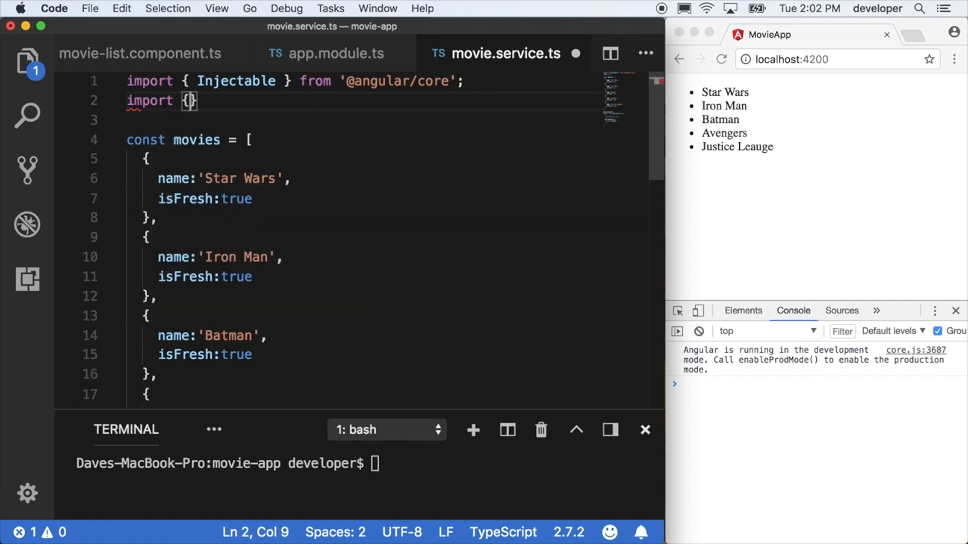
{"action": "type", "text": "of} gtom"}
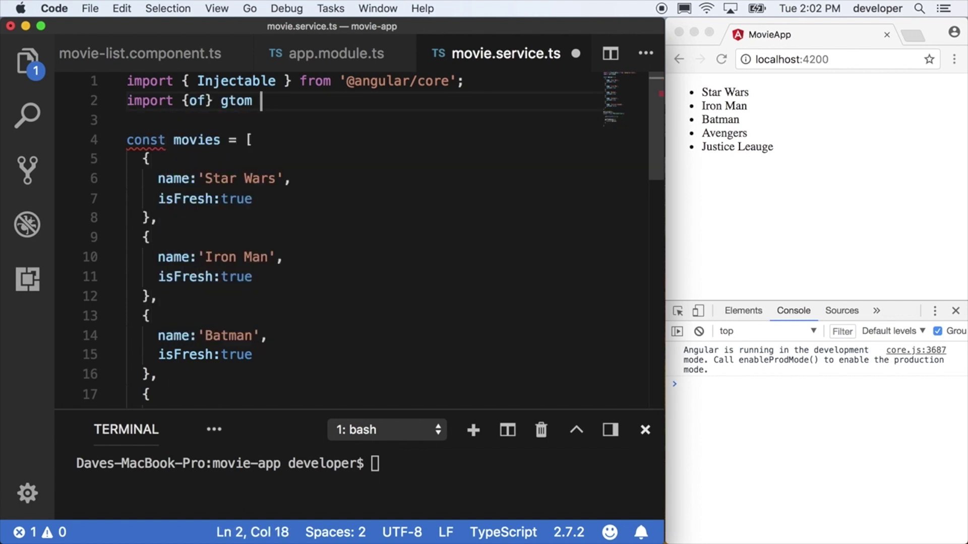
{"action": "type", "text": "from 'r"}
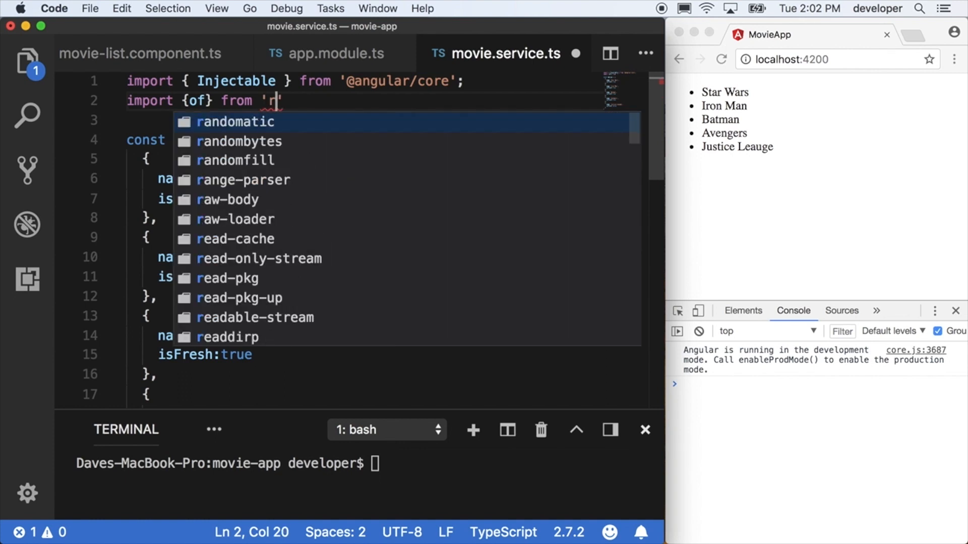
{"action": "type", "text": "xjs/'"}
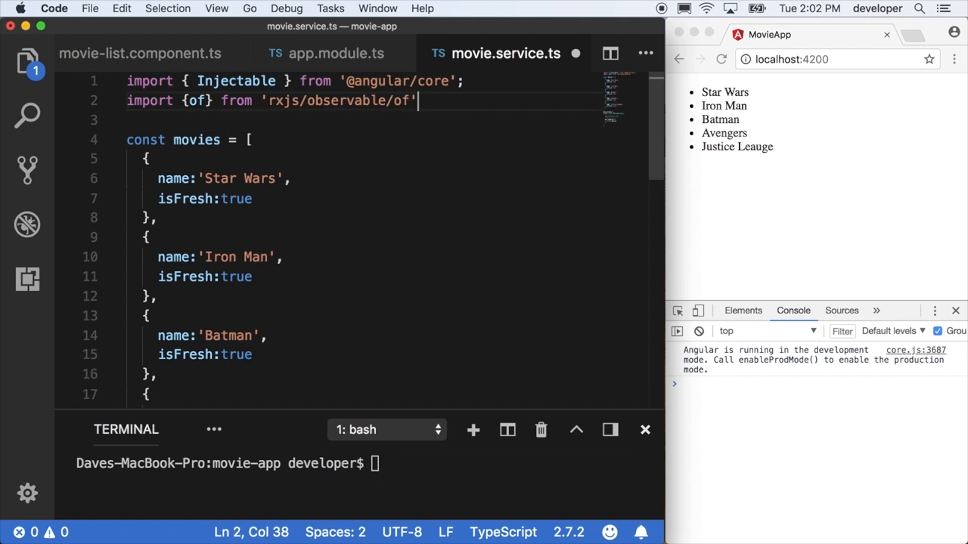
{"action": "scroll", "scroll_direction": "down", "scroll_amount": 3}
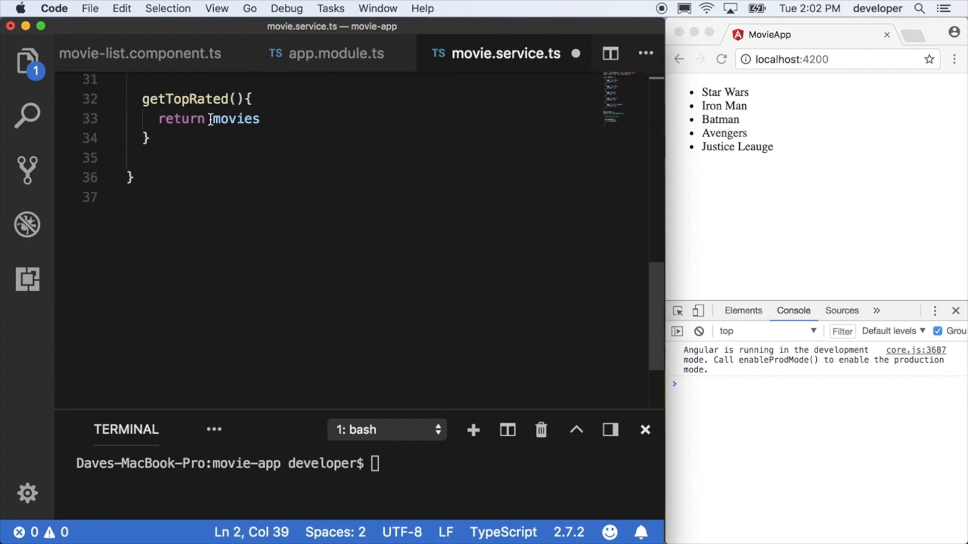
{"action": "type", "text": "of("}
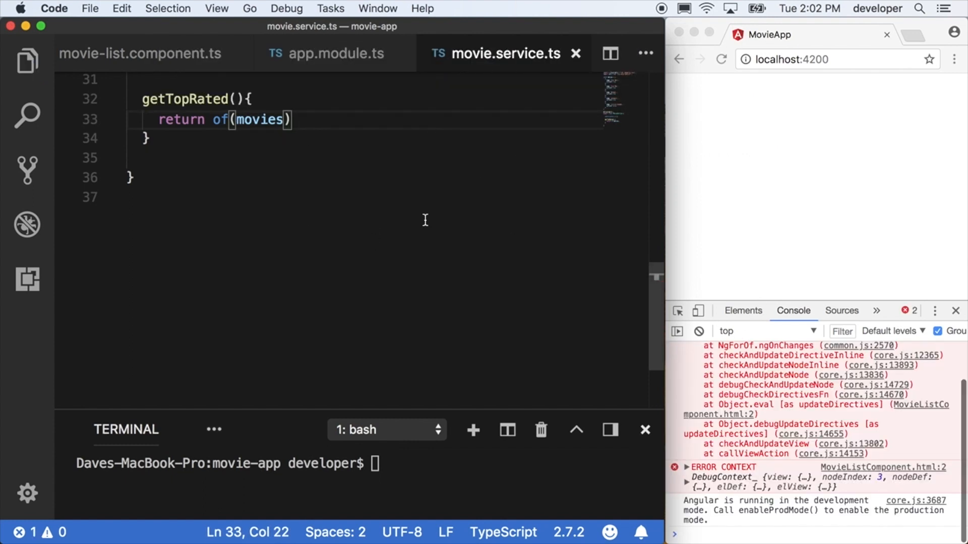
Change loadMovies to getTopRated().subscribe(data => this.movies = data) and confirm the listed movies.
{"action": "left_click", "coordinate": [335, 53]}
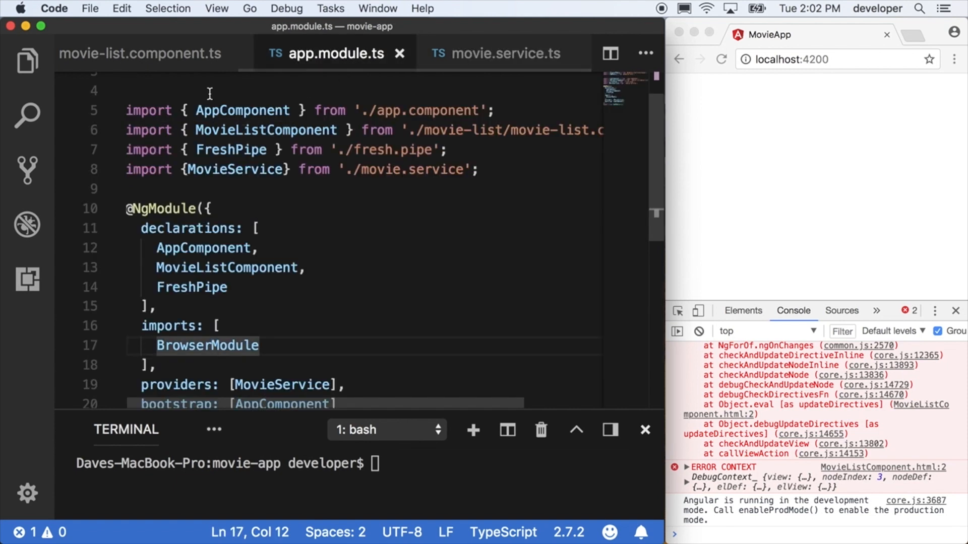
{"action": "left_click", "coordinate": [144, 54]}
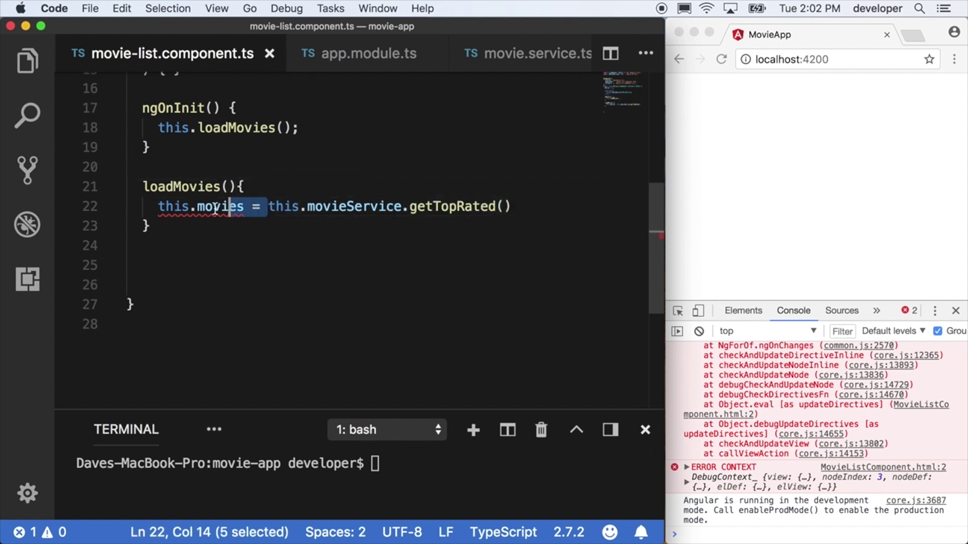
{"action": "key", "text": "Delete"}
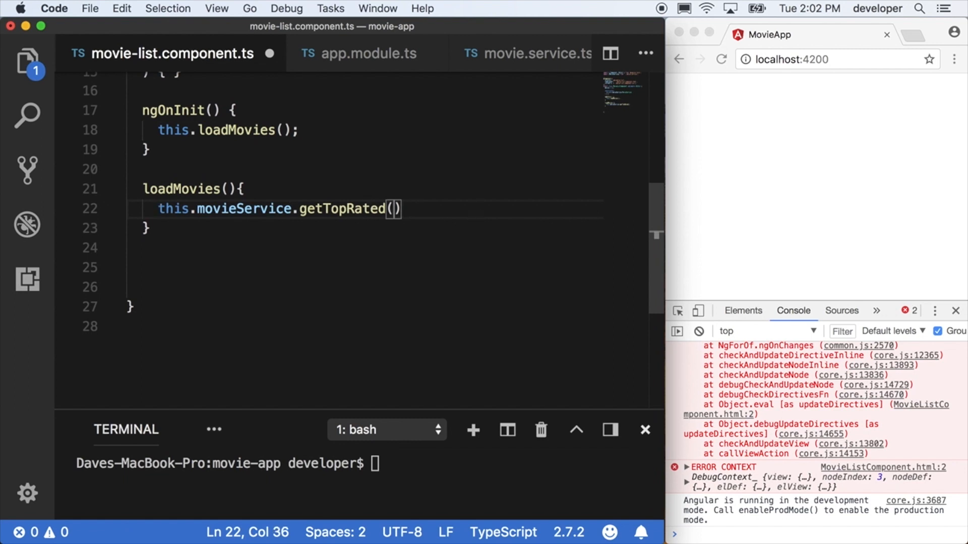
{"action": "type", "text": ".subscribe("}
{"action": "type", "text": "data =>"}
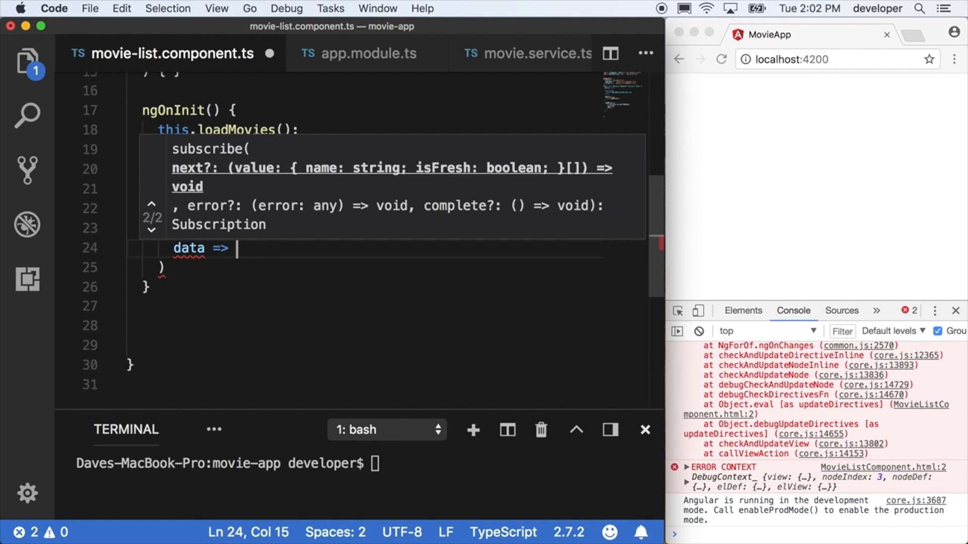
{"action": "type", "text": "this."}
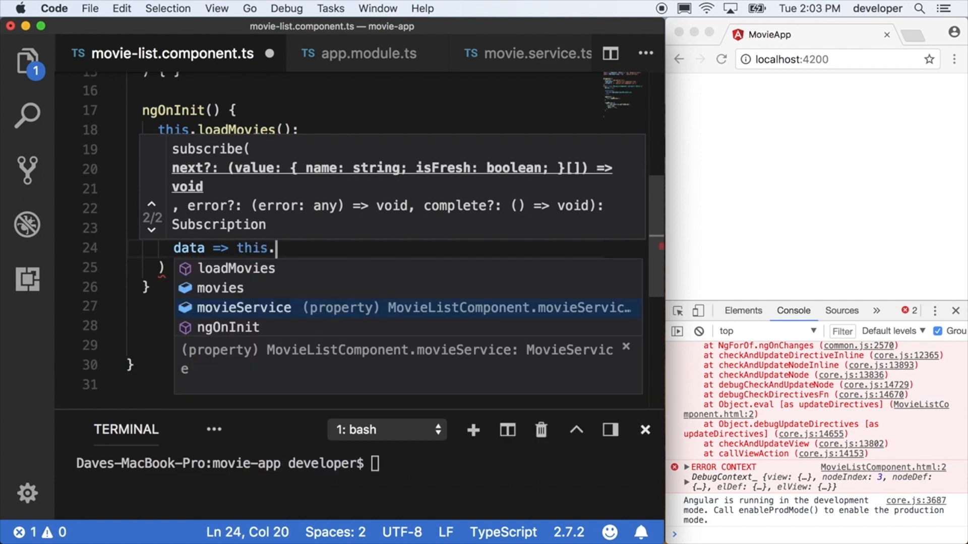
{"action": "type", "text": "movies = data"}
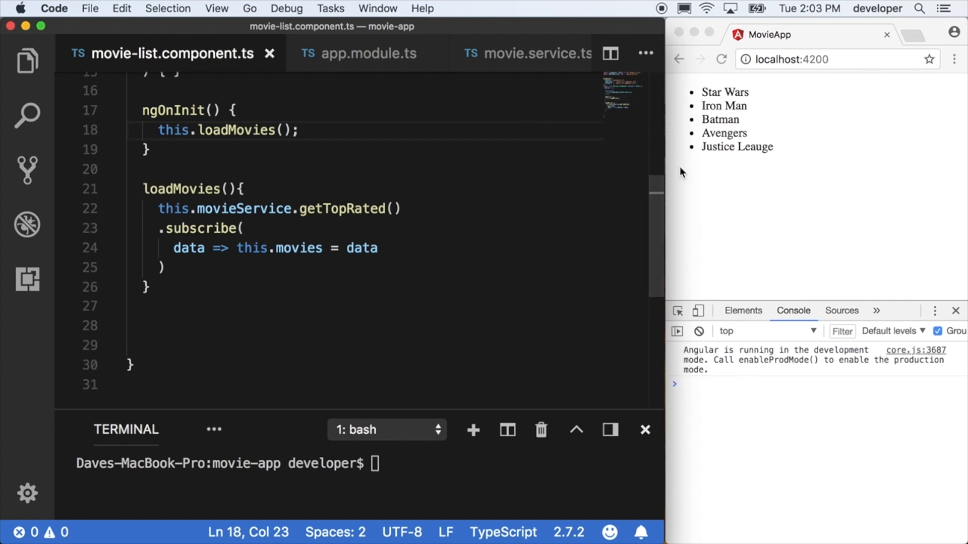
{"action": "left_click_drag", "start_coordinate": [701, 91], "coordinate": [775, 146]}
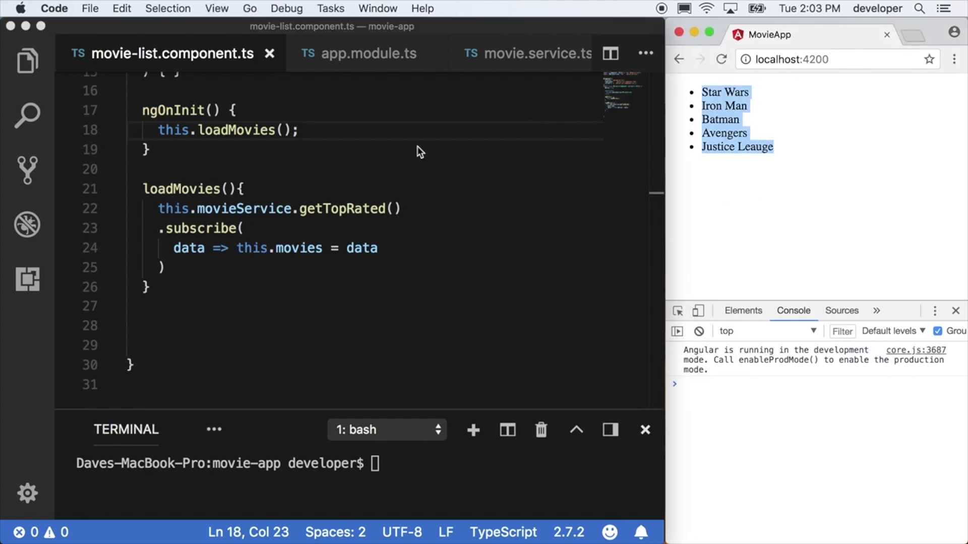